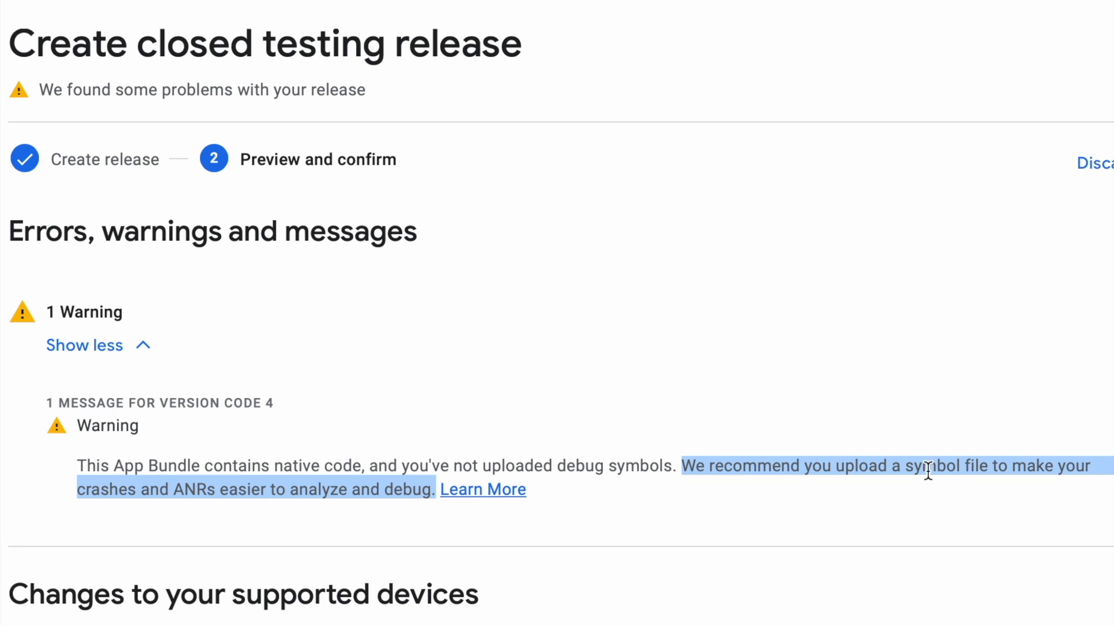
mouse_move(938, 458)
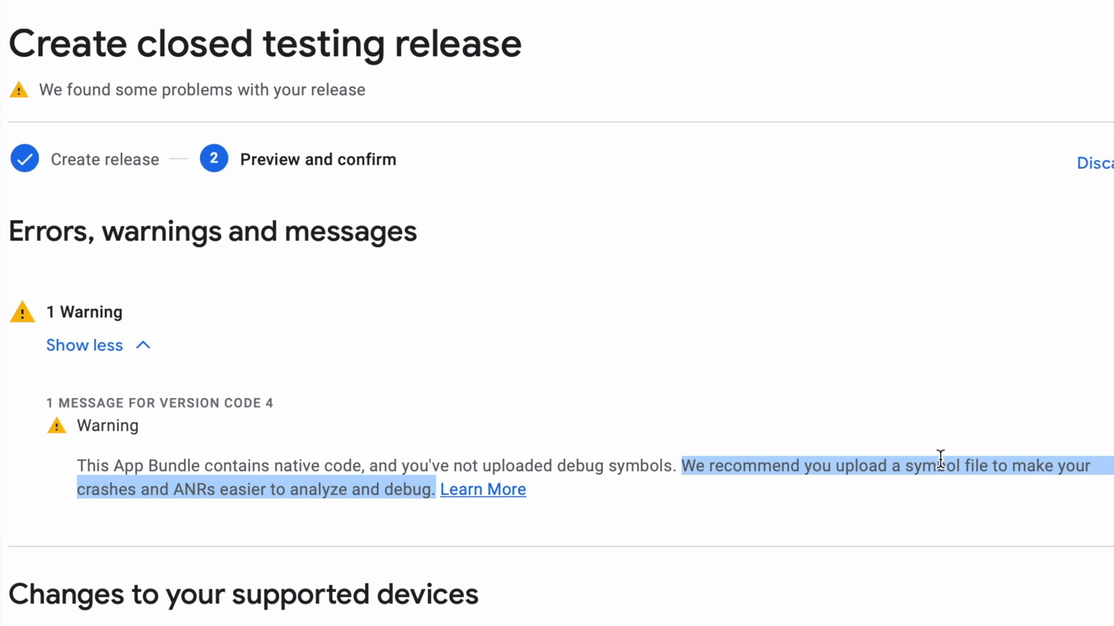
mouse_move(309, 485)
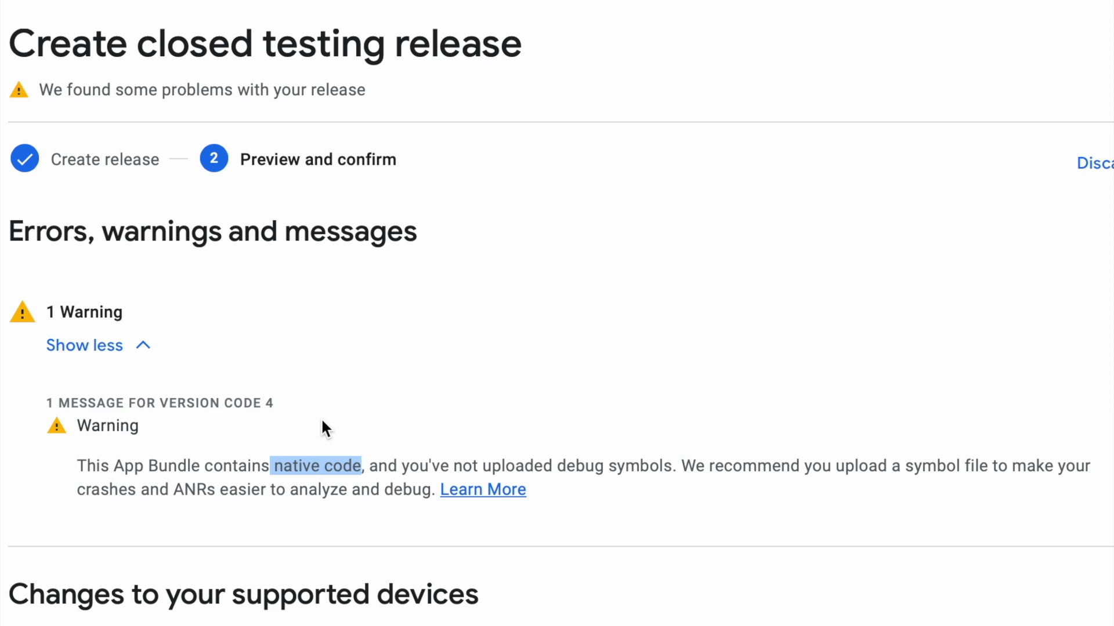
mouse_move(334, 513)
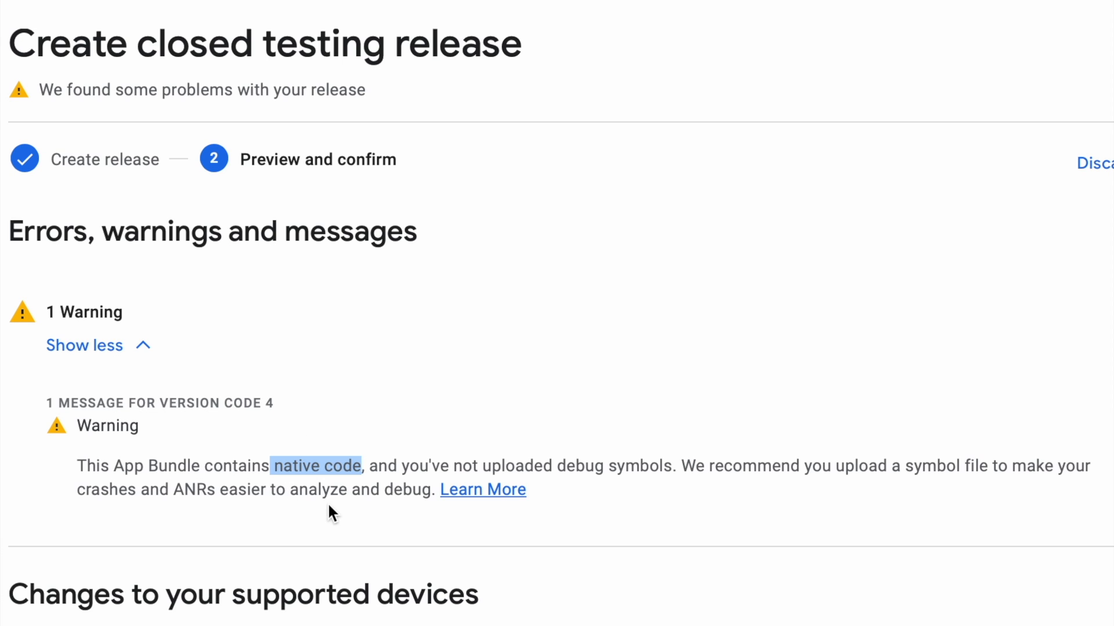
mouse_move(910, 467)
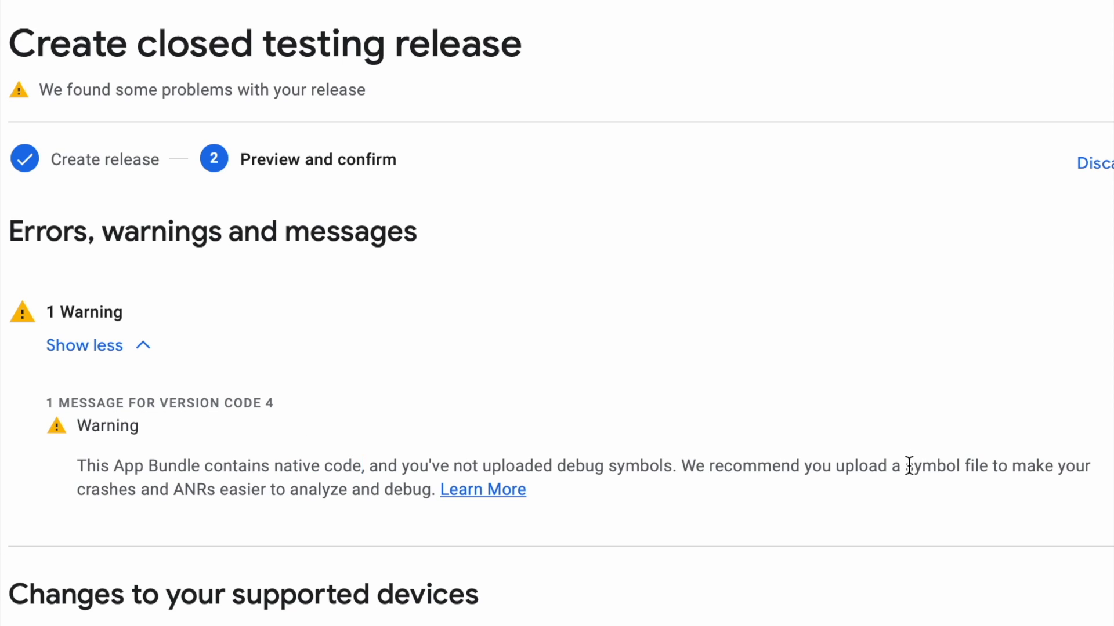
- Follow the debug symbols warning to its Learn More documentation on native debug symbols
double_click(933, 467)
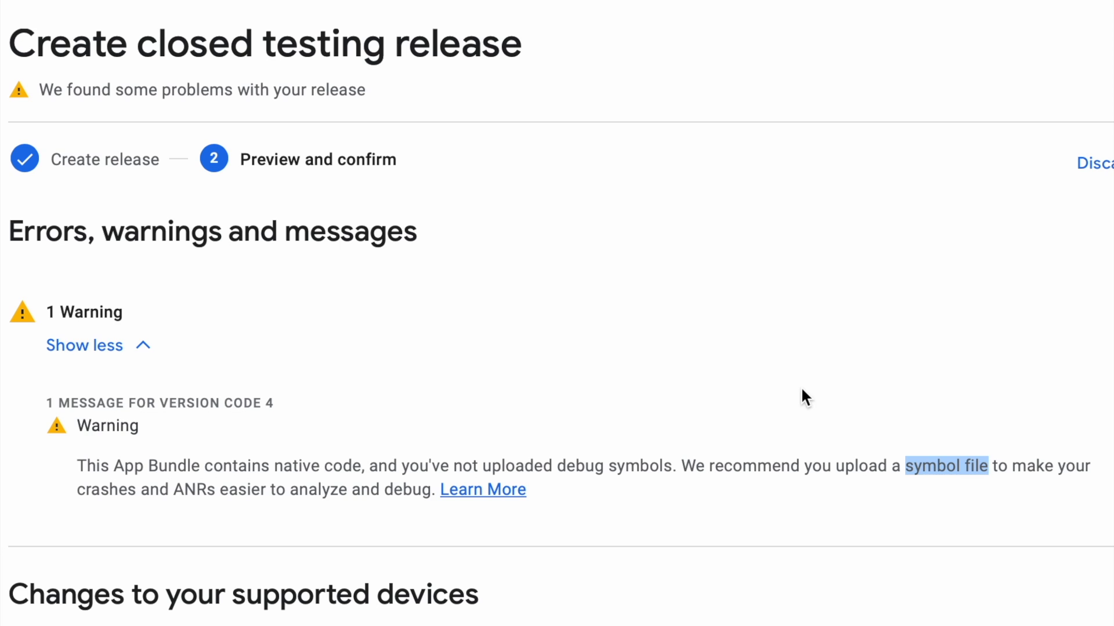
mouse_move(703, 512)
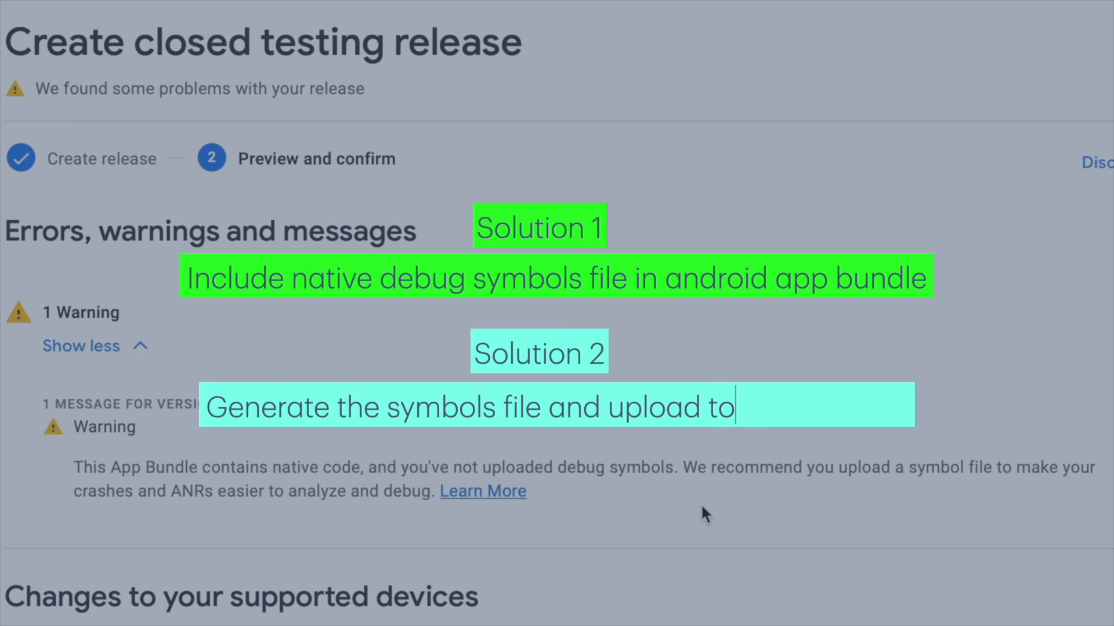
text(Play console)
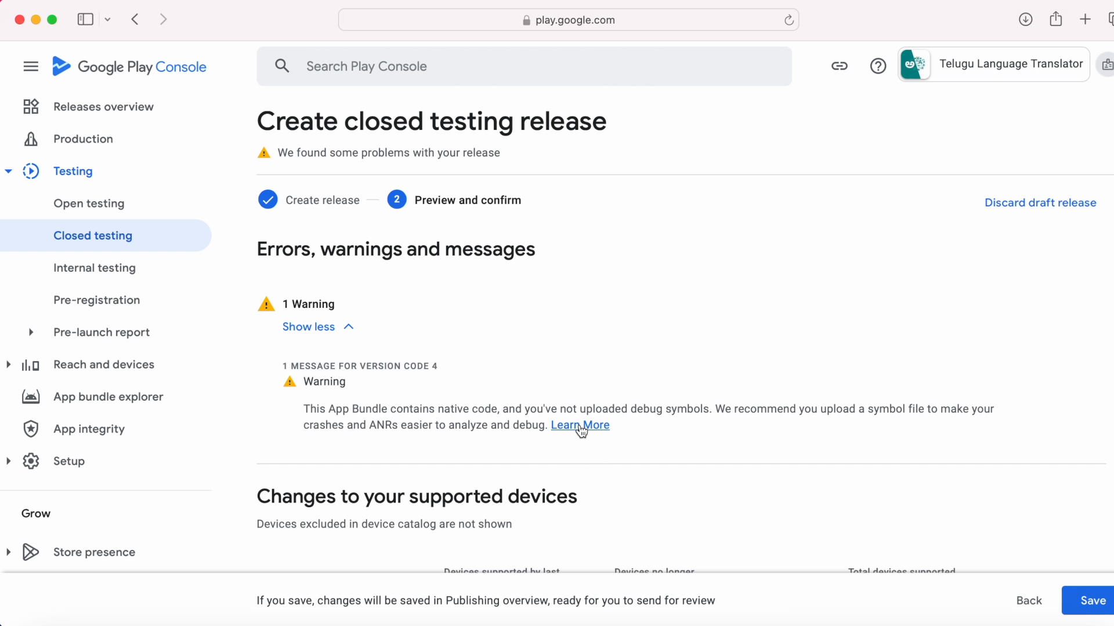
click(580, 425)
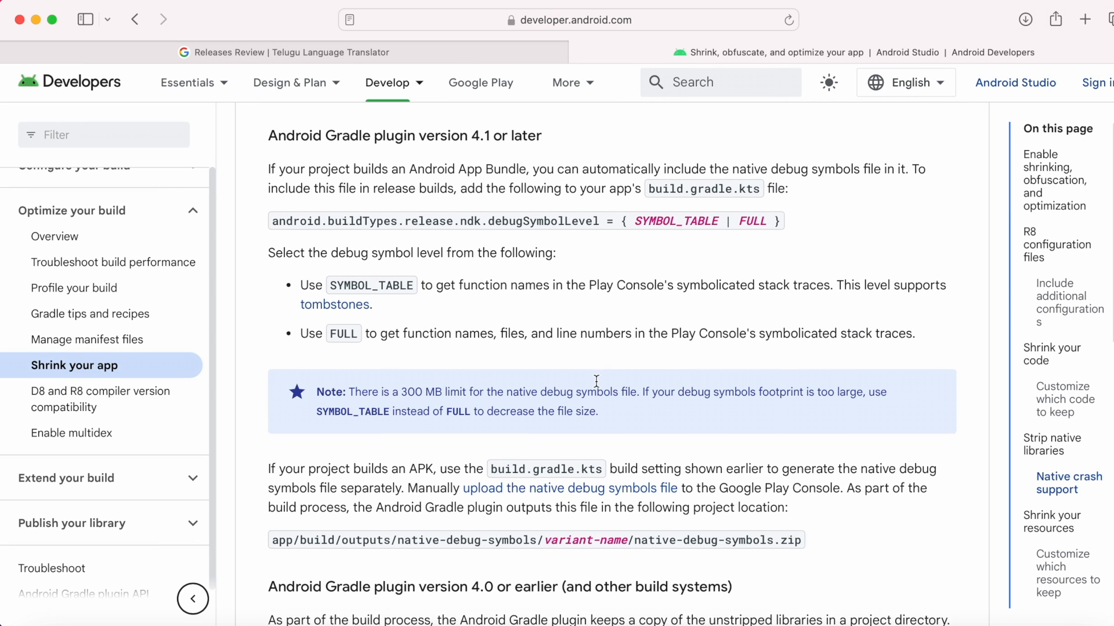
- Reach the section on unstripped native library paths for Android Gradle plugin 4.0 or earlier
scroll(down, 3)
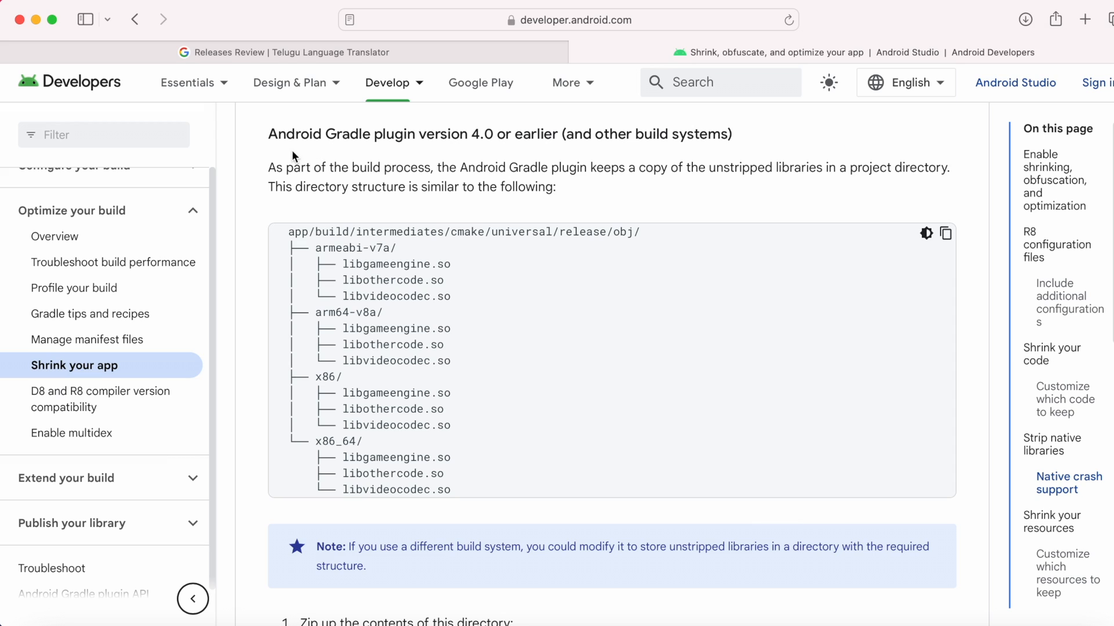
mouse_move(550, 131)
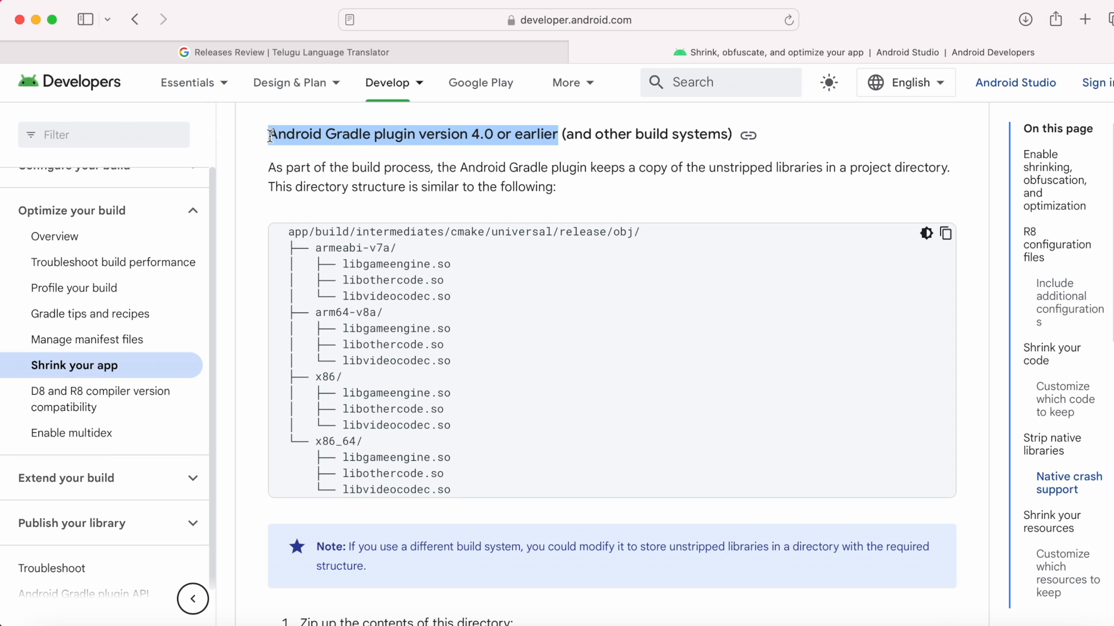
click(596, 134)
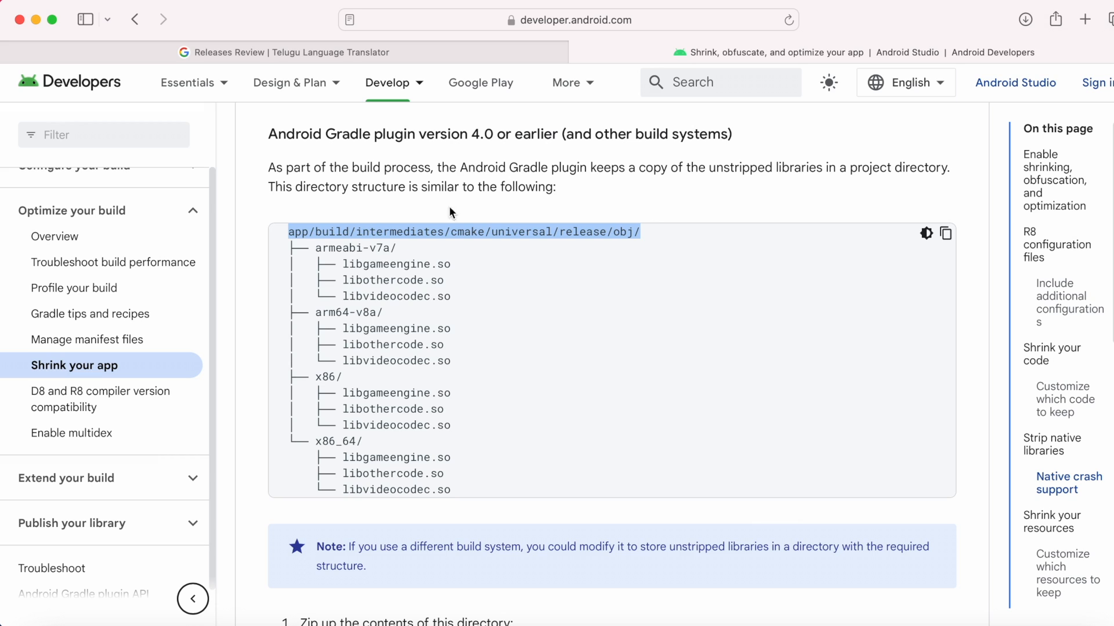
mouse_move(487, 237)
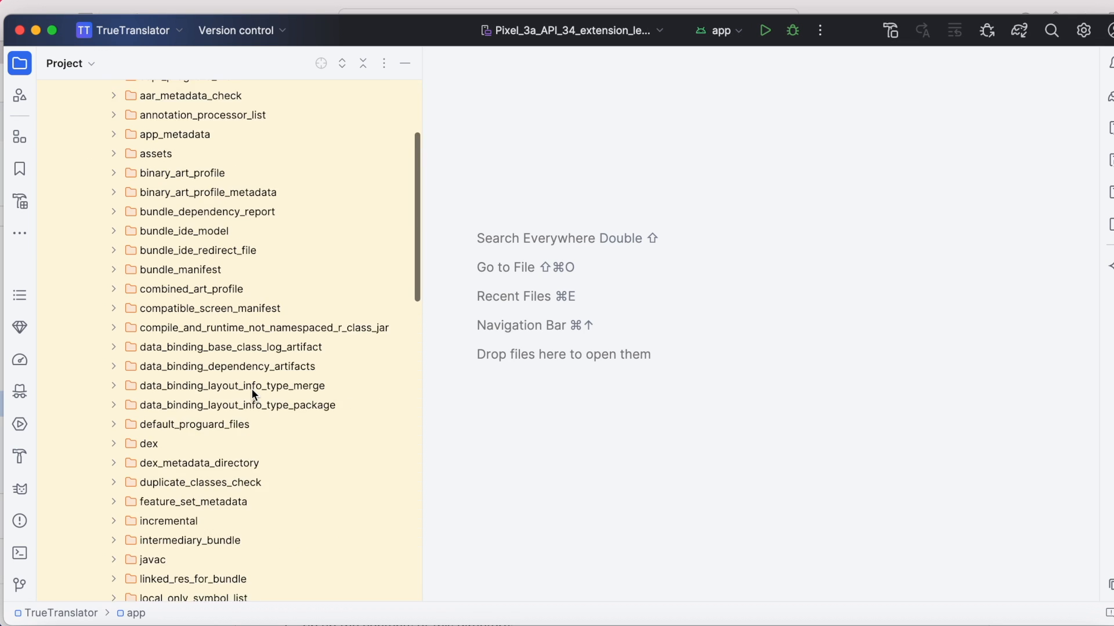
- Select the merged_native_libs folder under build/intermediates in the Project tree
scroll(down, 3)
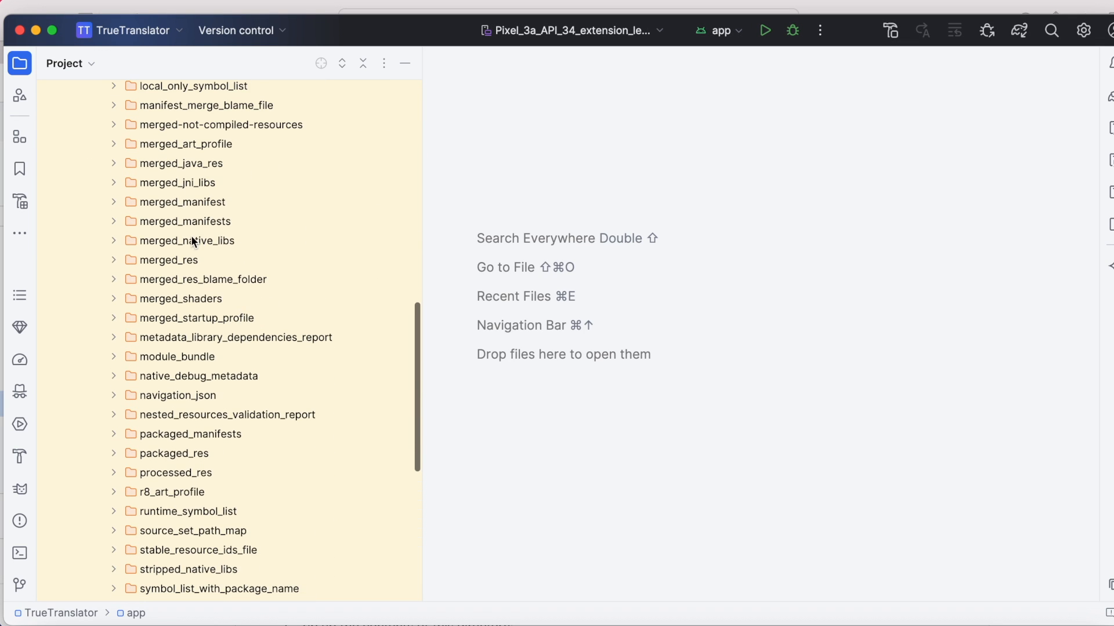
click(191, 240)
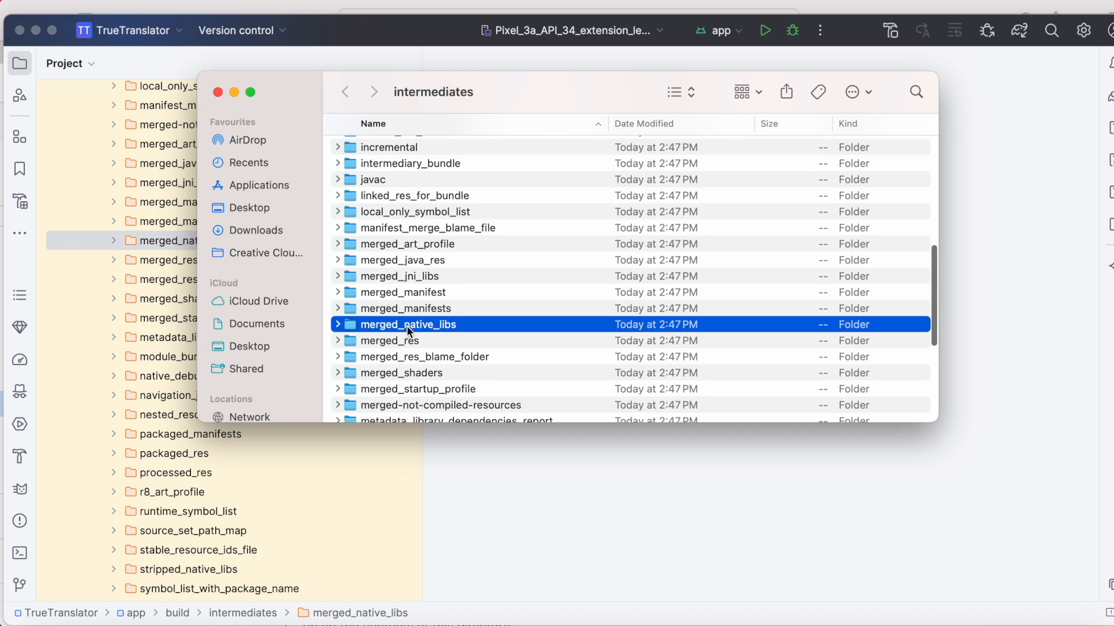
- Drill into merged_native_libs > out > lib to reveal the four ABI folders
double_click(408, 325)
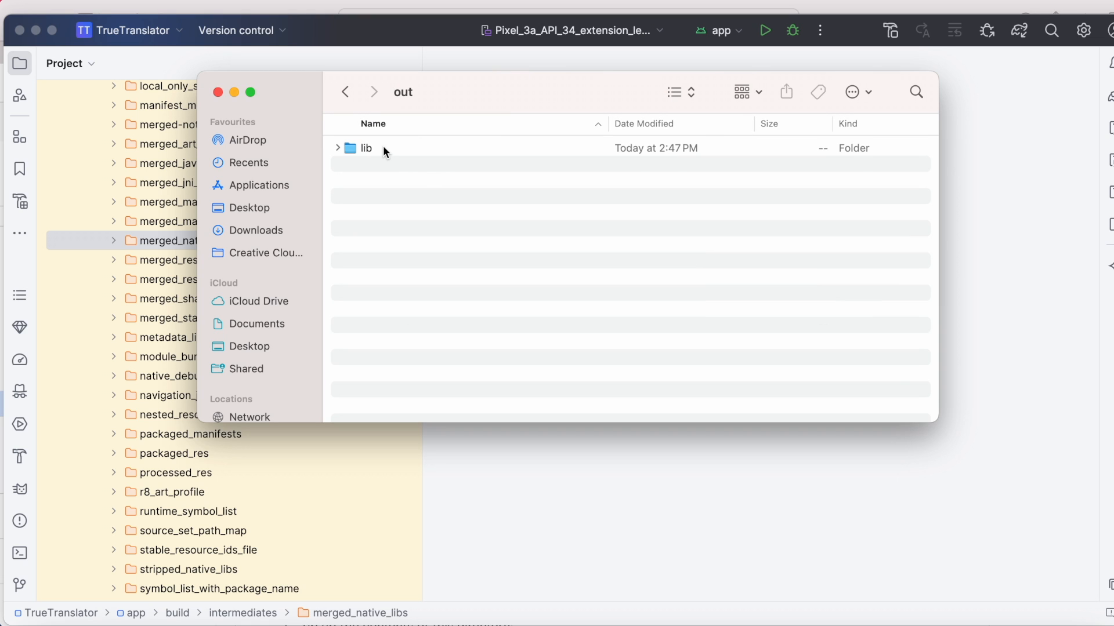
double_click(367, 147)
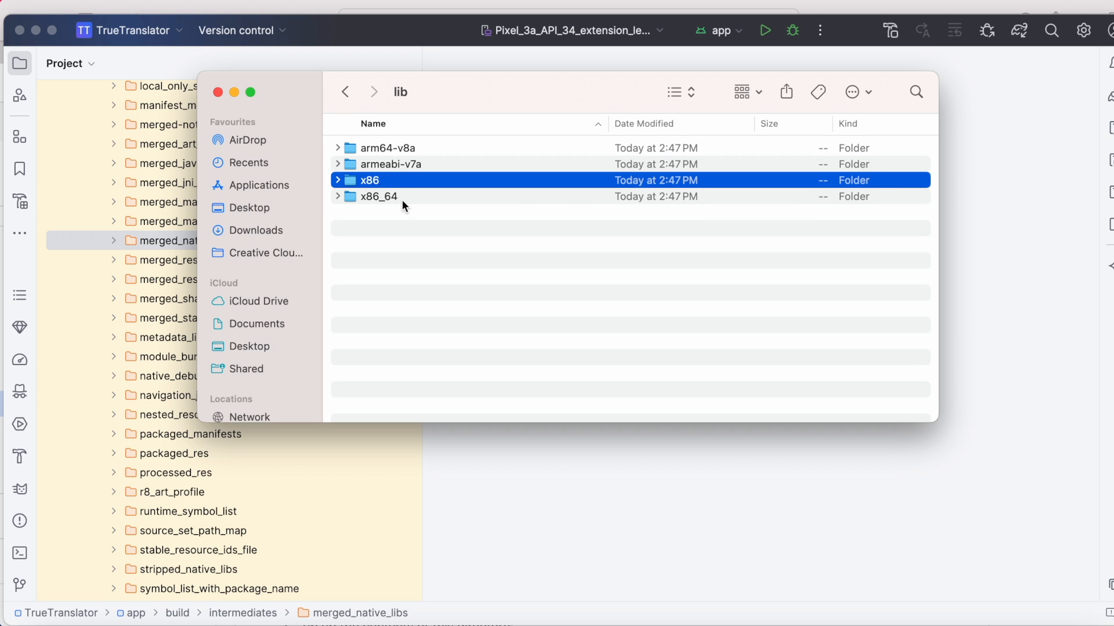
double_click(390, 147)
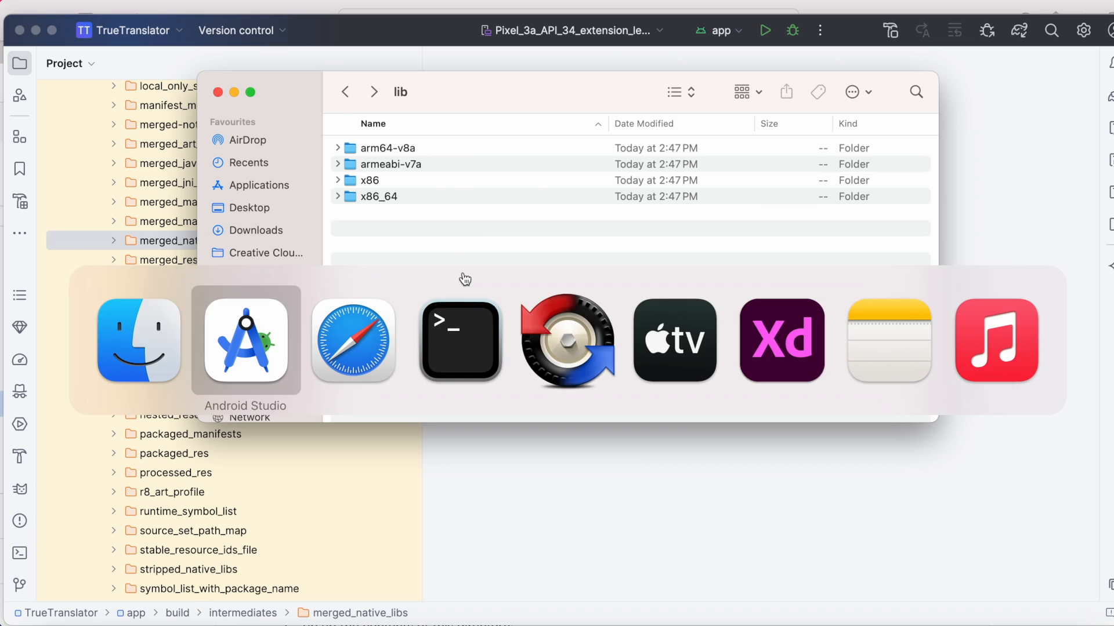
- Compare the documentation's per-ABI folder diagram with the lib folder's four ABI folders
click(353, 340)
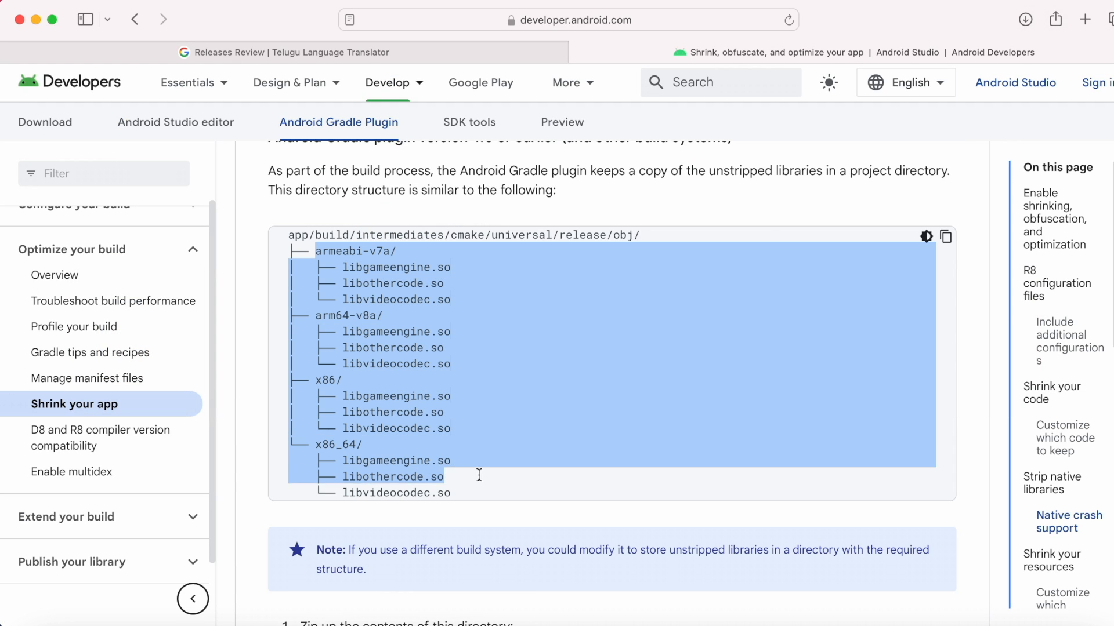
click(549, 326)
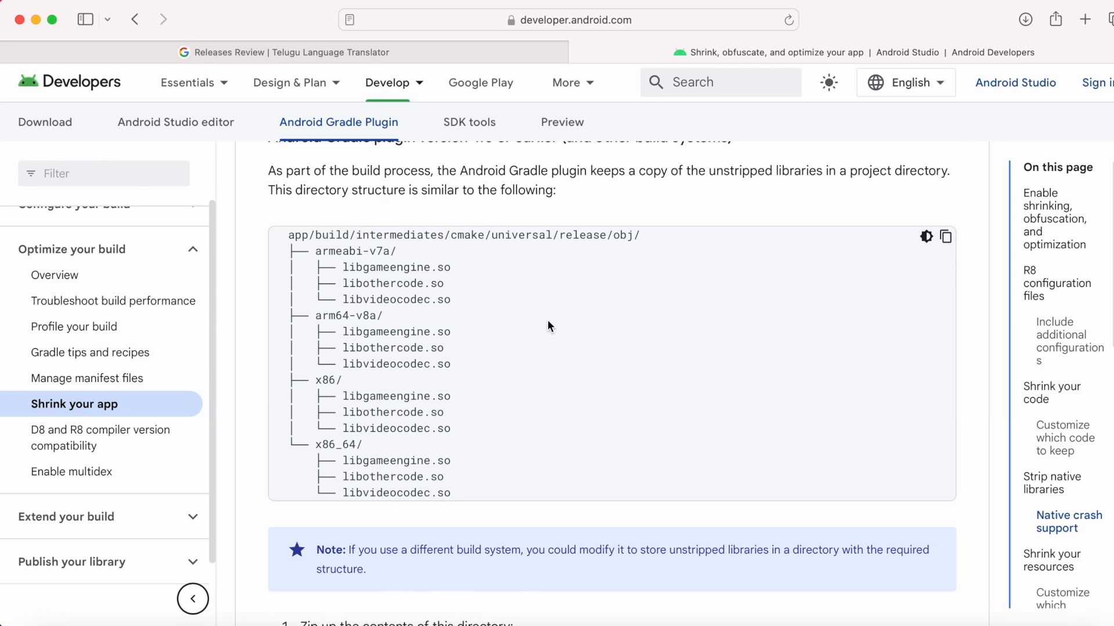
scroll(down, 3)
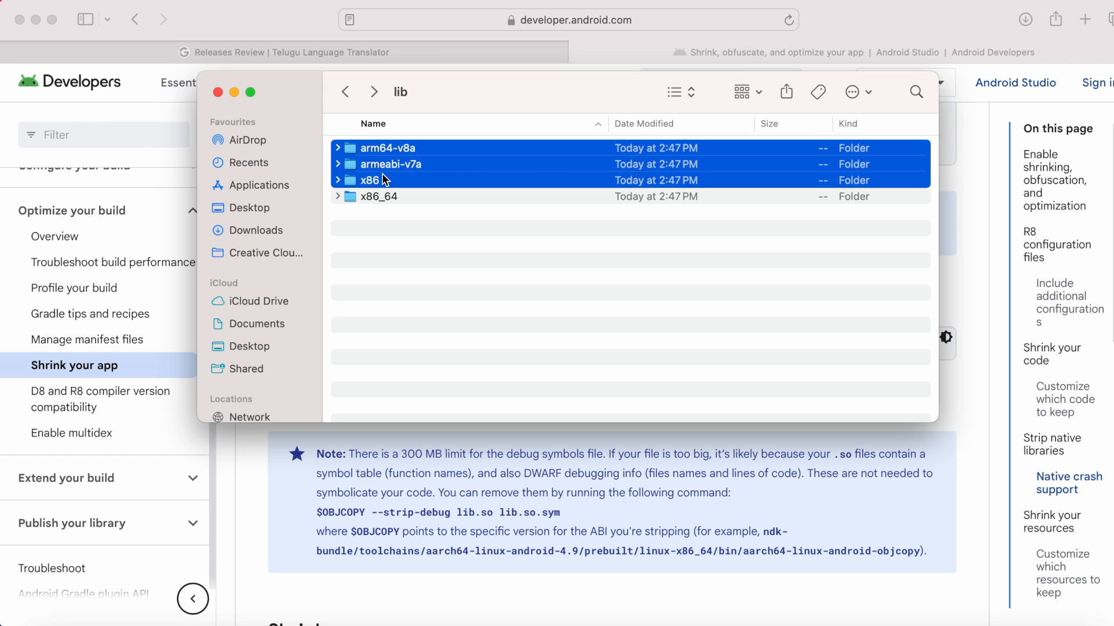
- Compress arm64-v8a, armeabi-v7a, x86 and x86_64 into a 26.3 MB Archive.zip
right_click(384, 180)
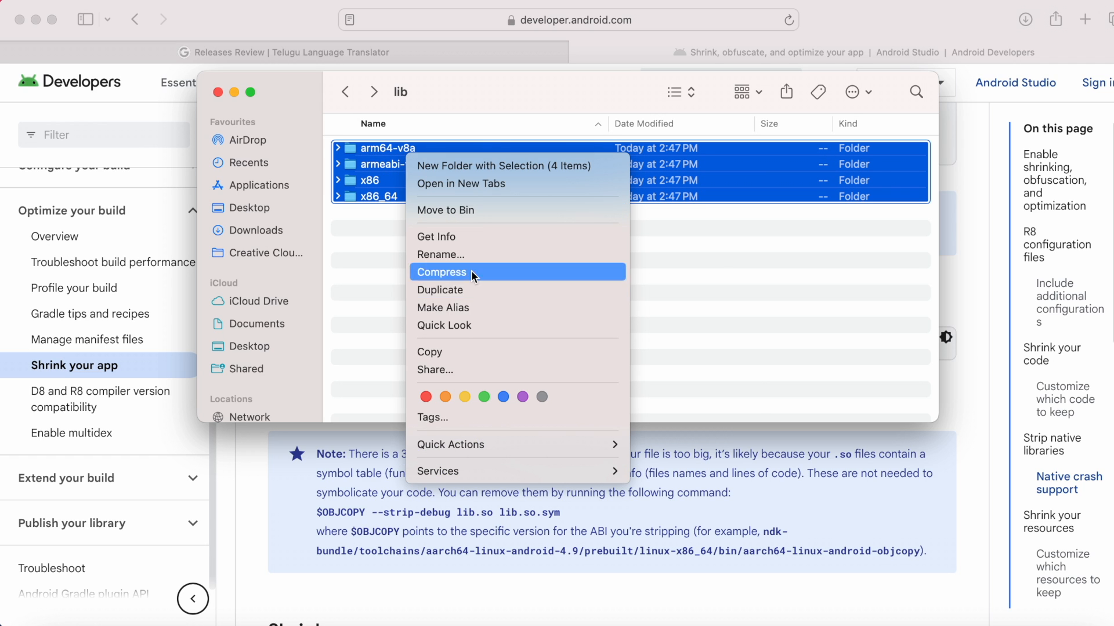
click(441, 271)
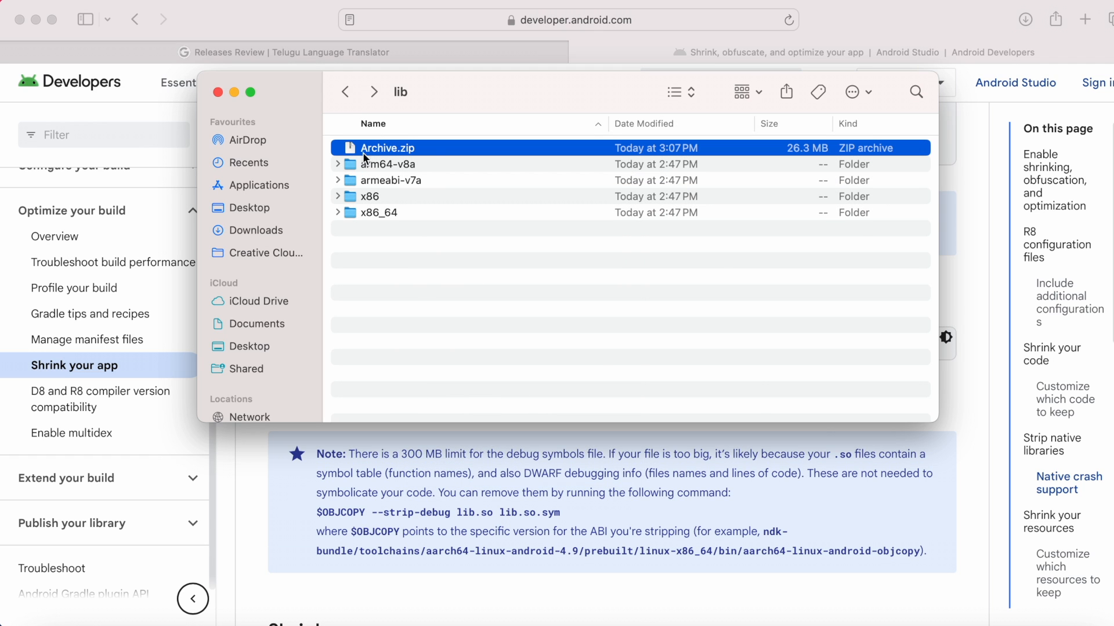
click(442, 340)
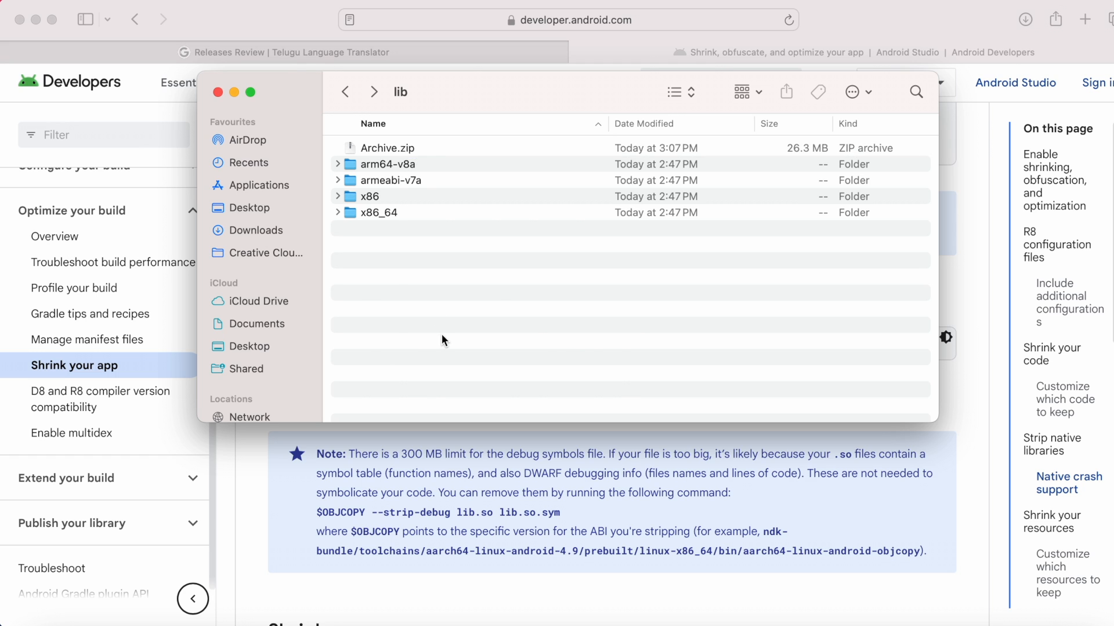
click(218, 91)
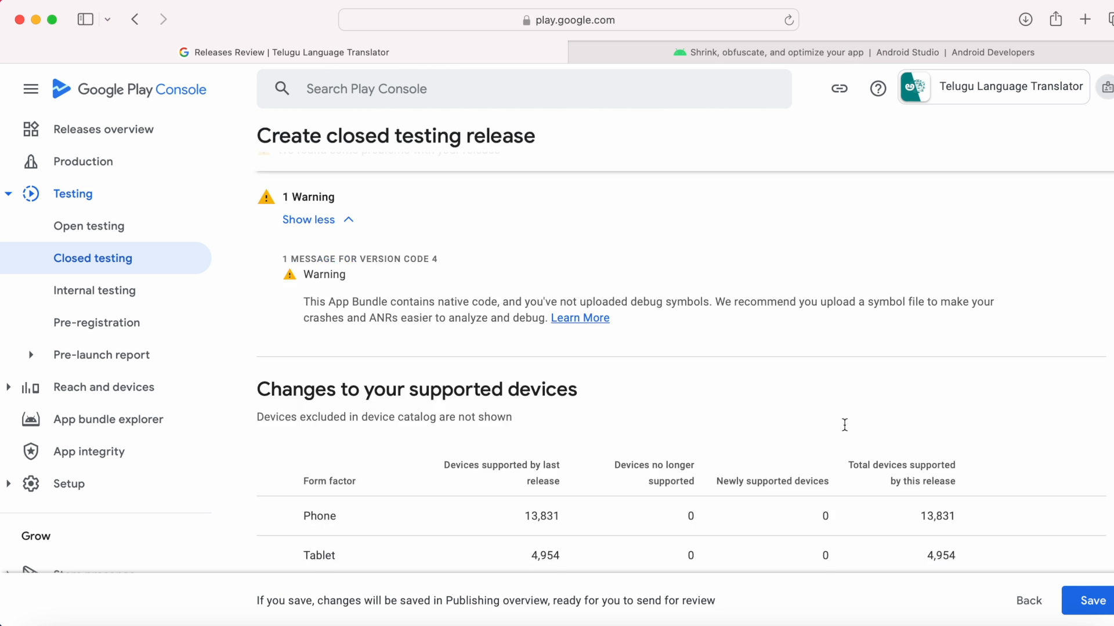
- Show the Downloads assets of app bundle 4 (1.4), including the native debug symbols entry
scroll(up, 3)
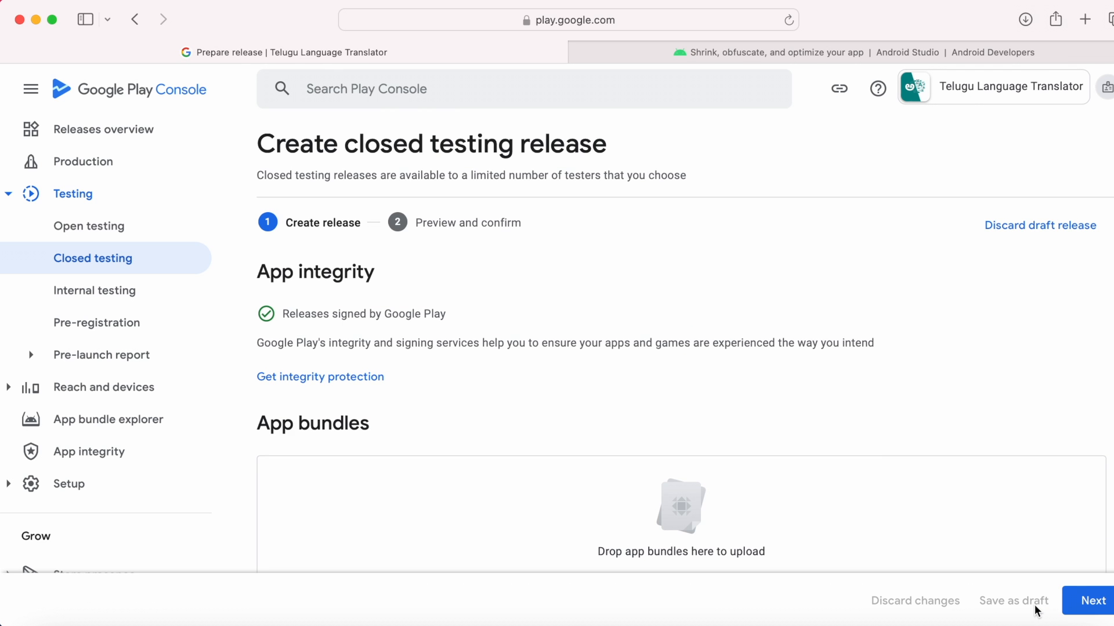
scroll(down, 3)
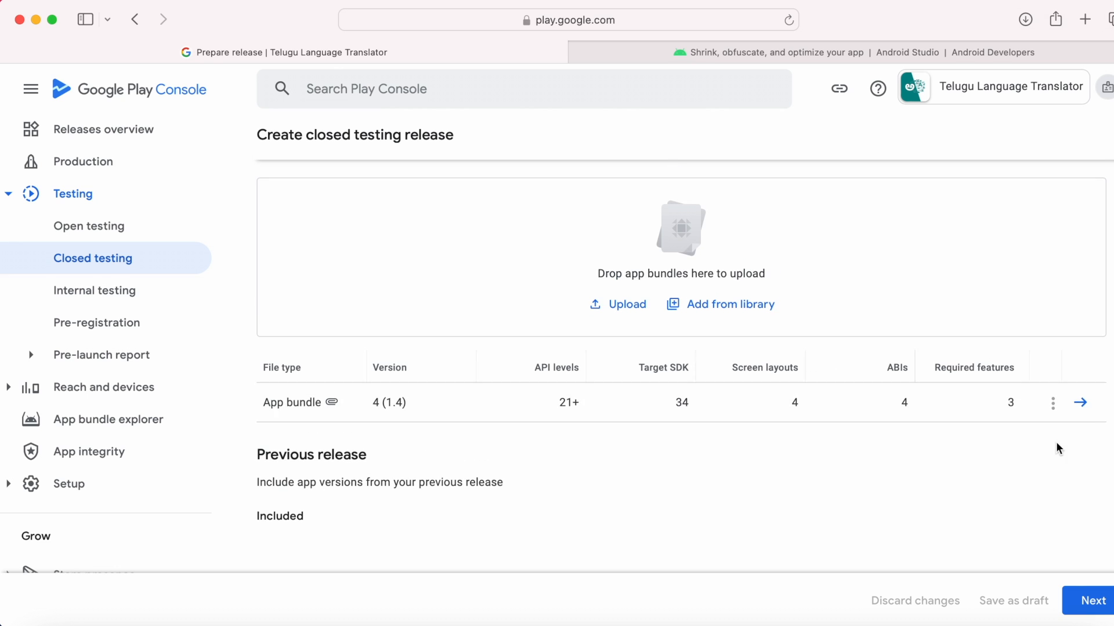
click(1079, 403)
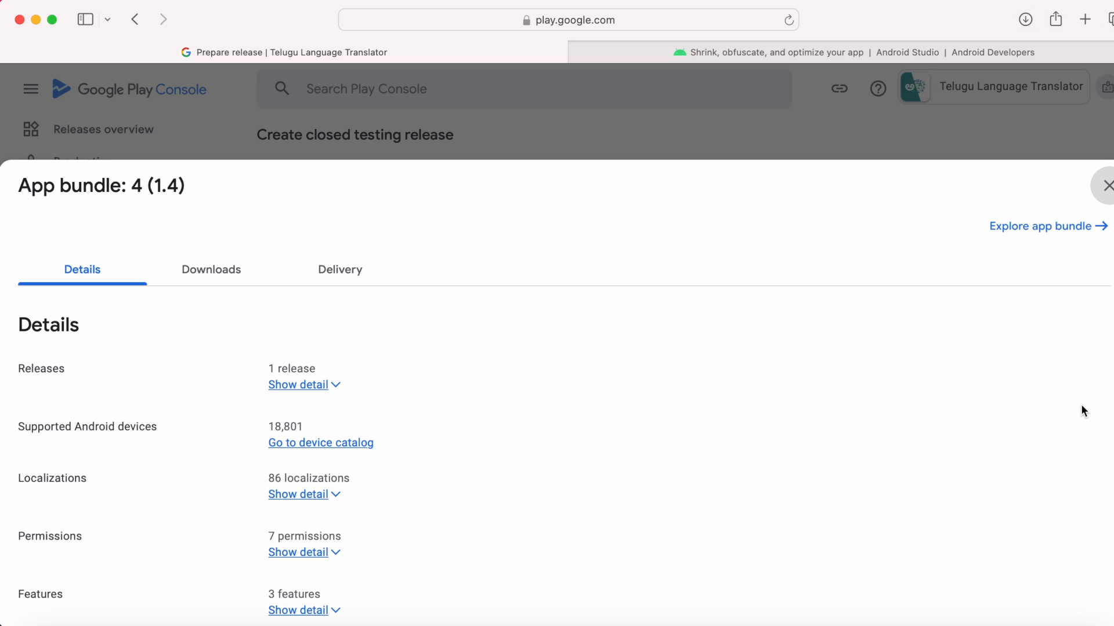
click(210, 269)
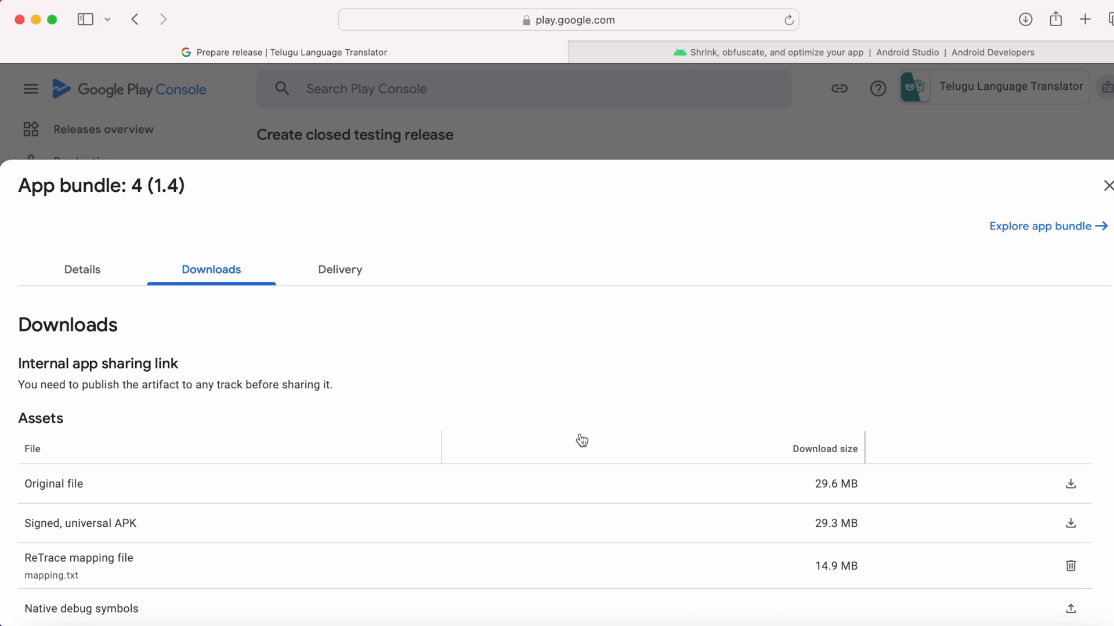
mouse_move(131, 612)
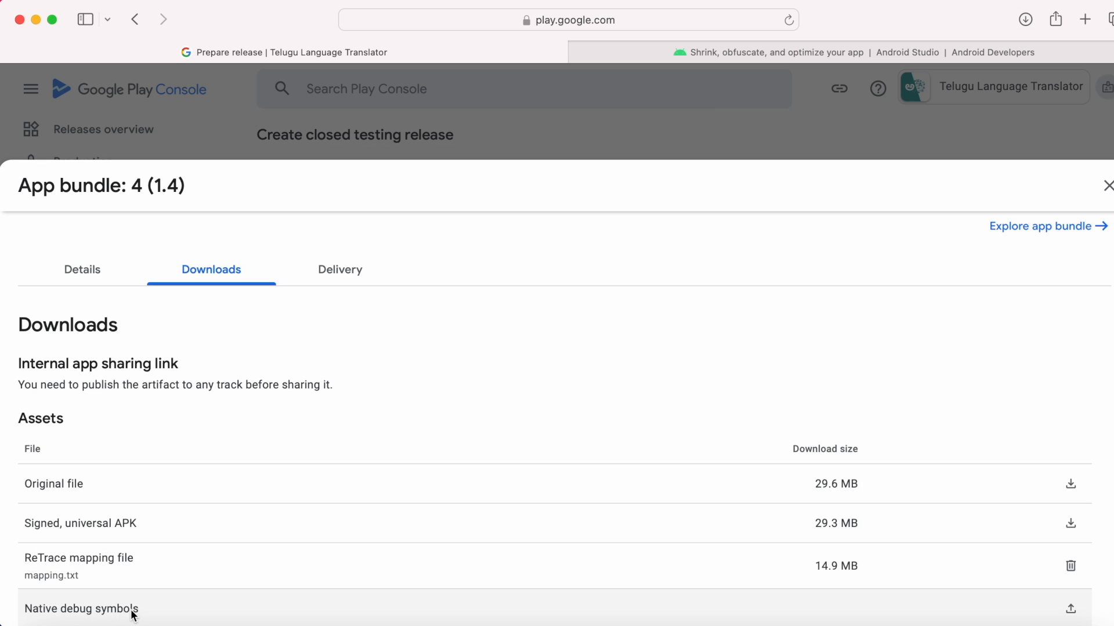
- Upload Archive.zip as native debug symbols; it is rejected for its __MACOSX directory
click(1071, 609)
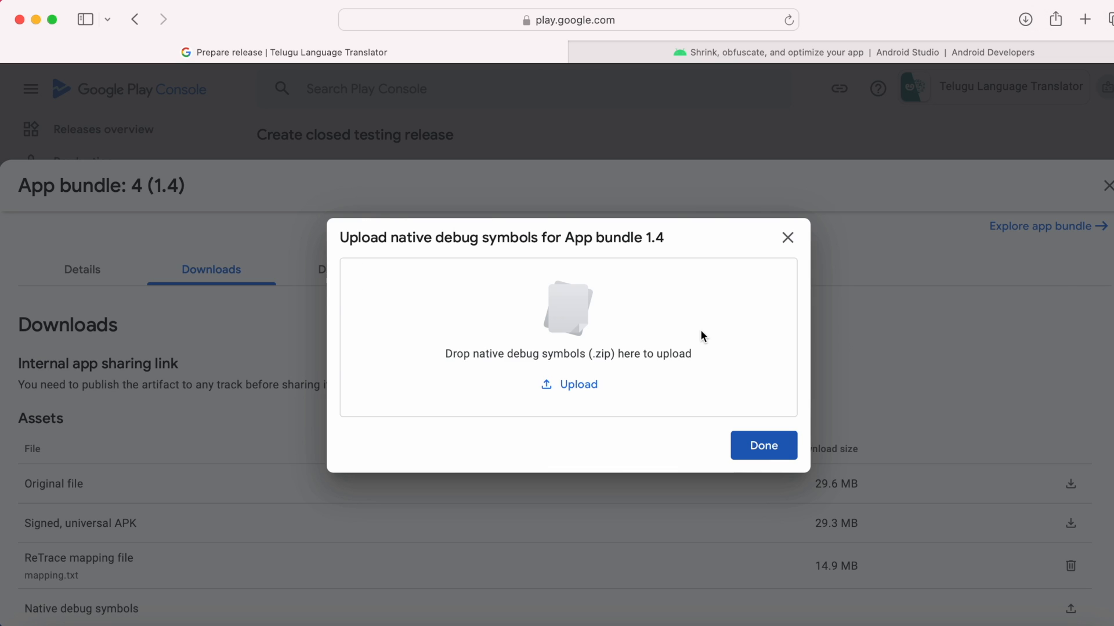
click(569, 384)
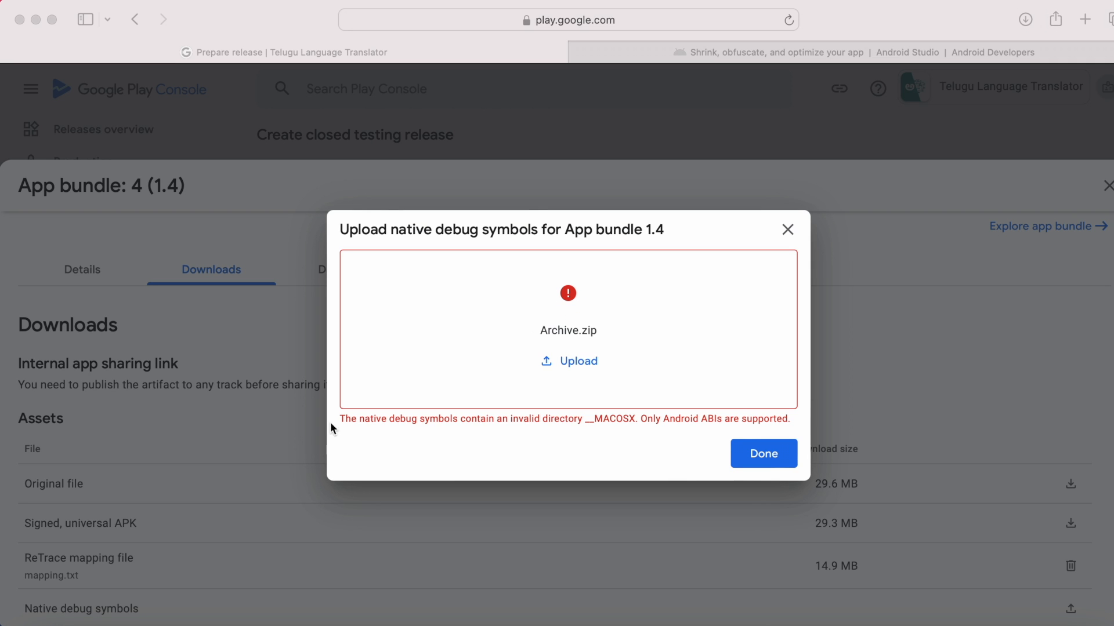
mouse_move(550, 419)
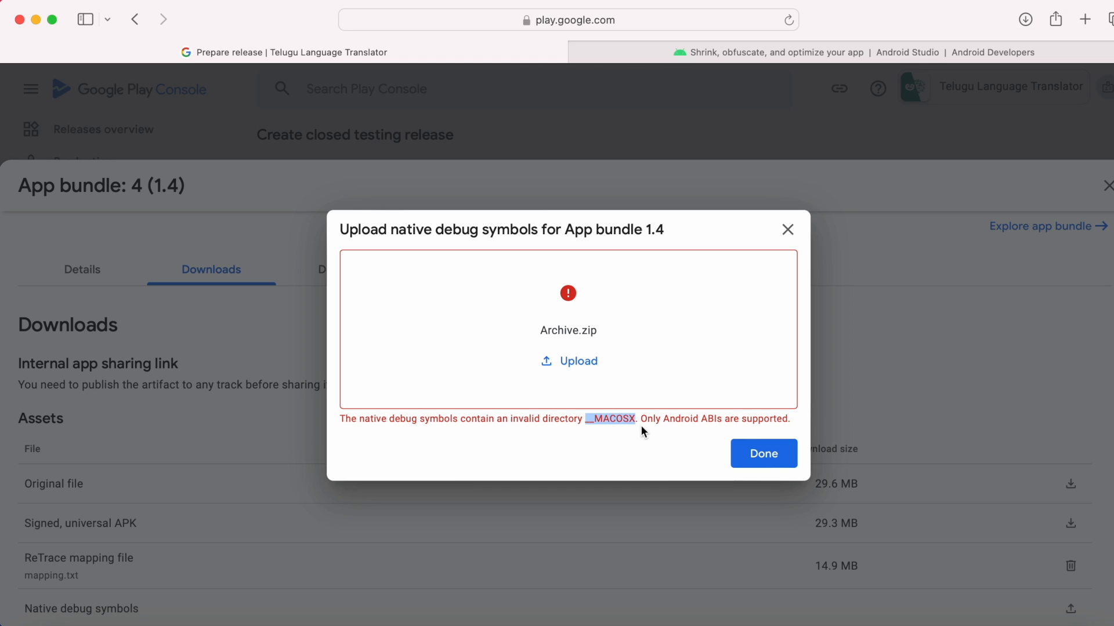
mouse_move(596, 458)
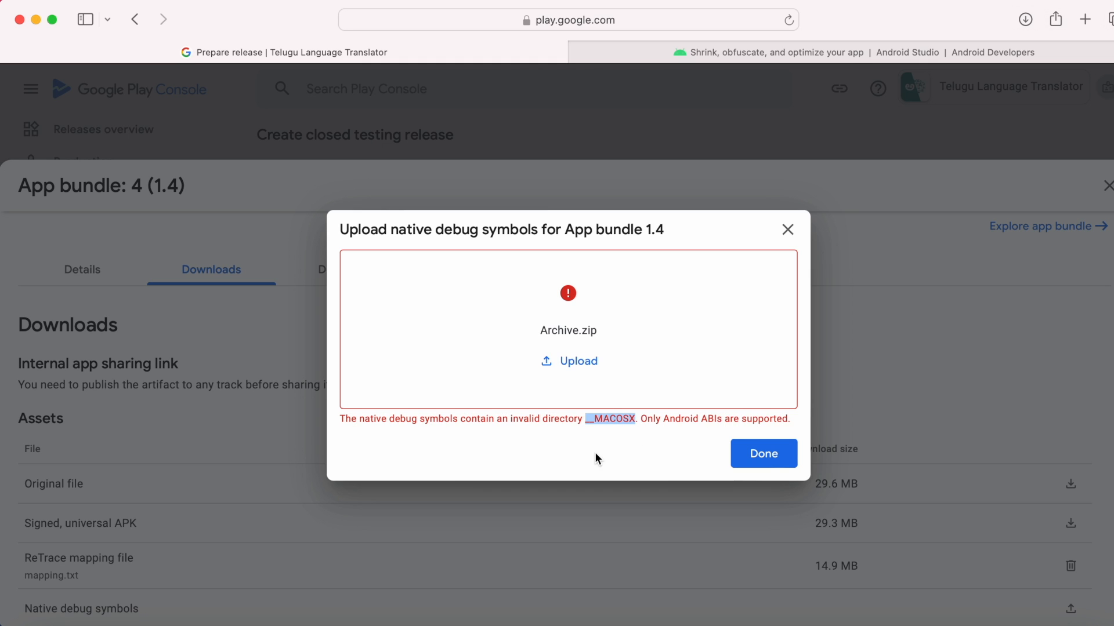
mouse_move(708, 470)
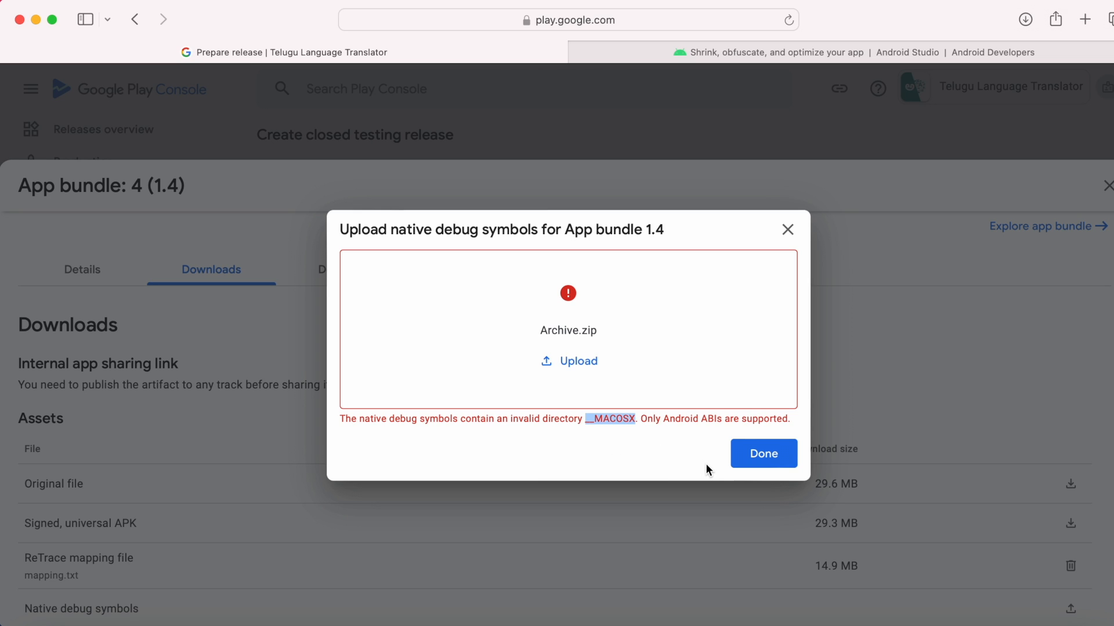
click(578, 361)
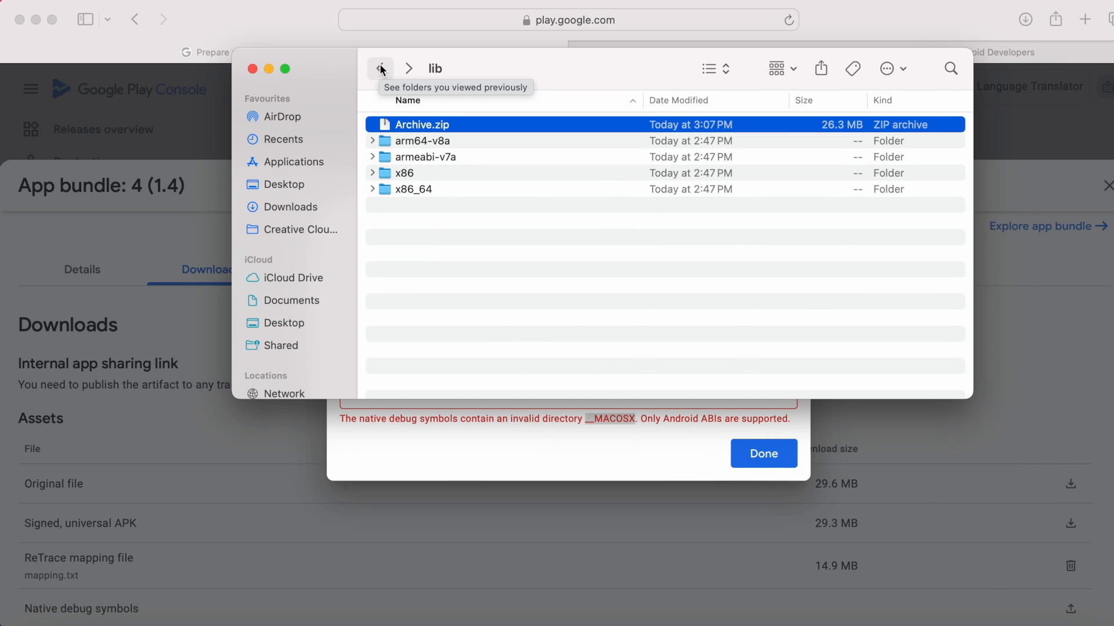
- Run zip -d Archive.zip "__MACOSX*" in a Terminal at the lib folder to strip those entries
right_click(462, 124)
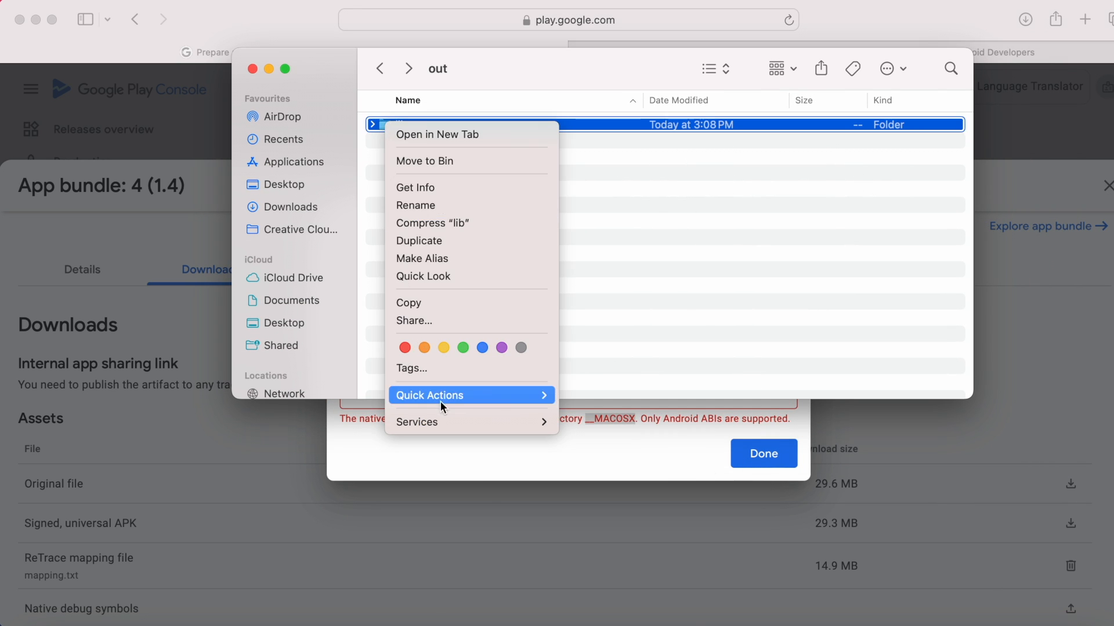
click(428, 395)
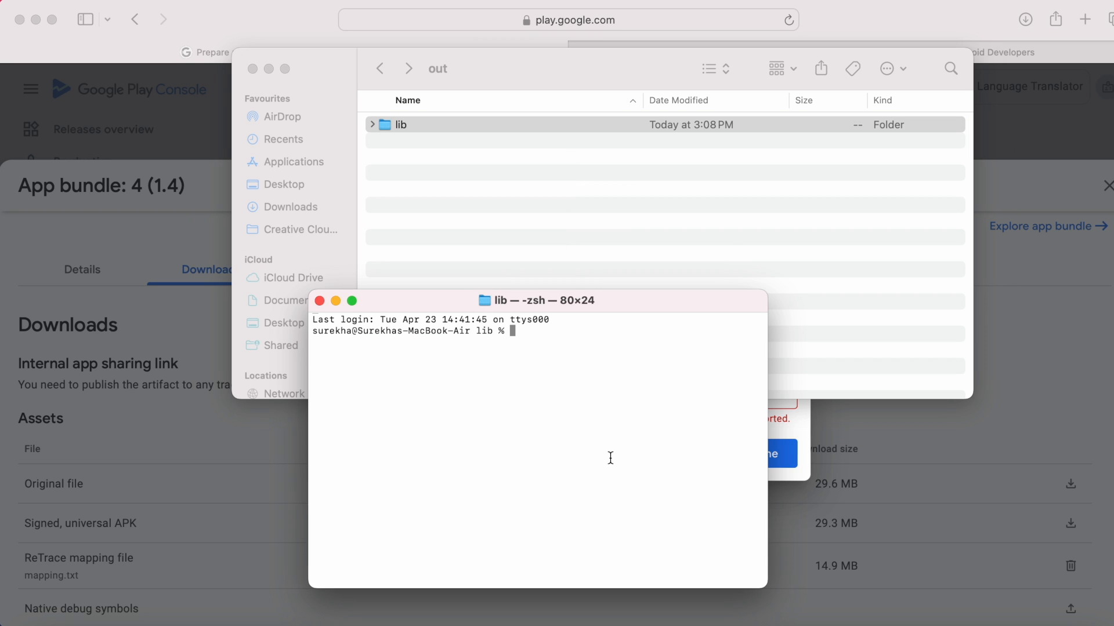
mouse_move(583, 365)
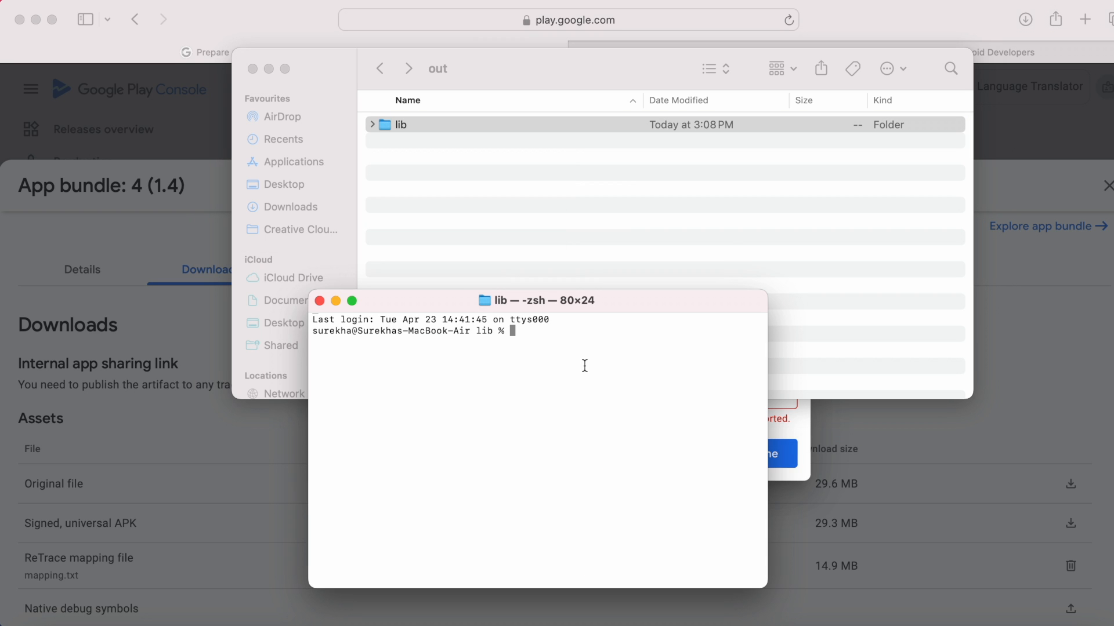
text(zip -d)
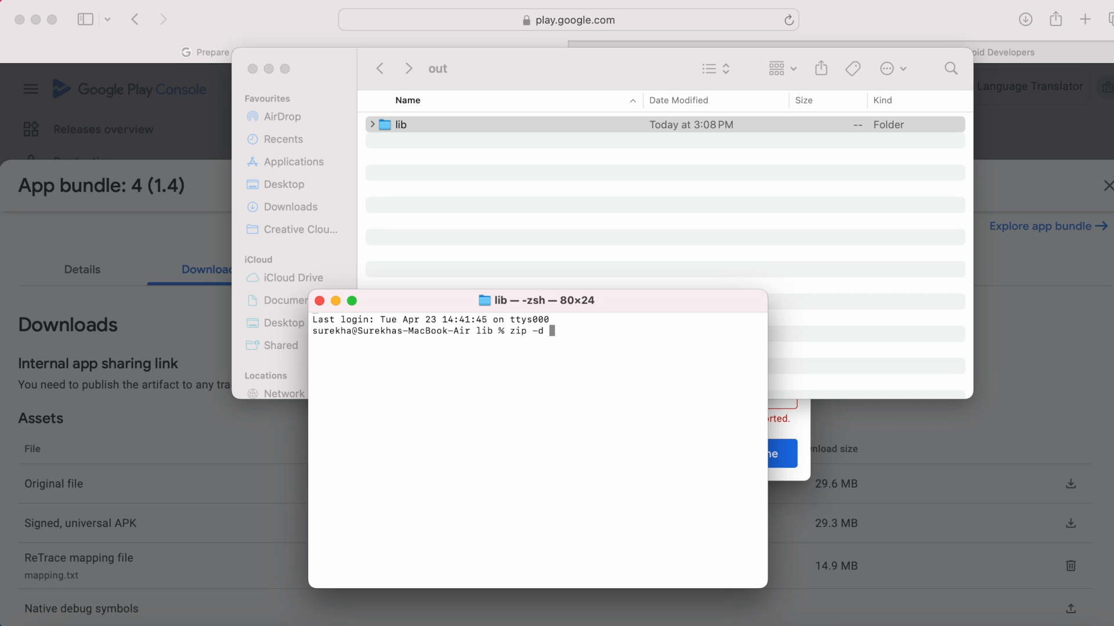
text(Archive.zip ")
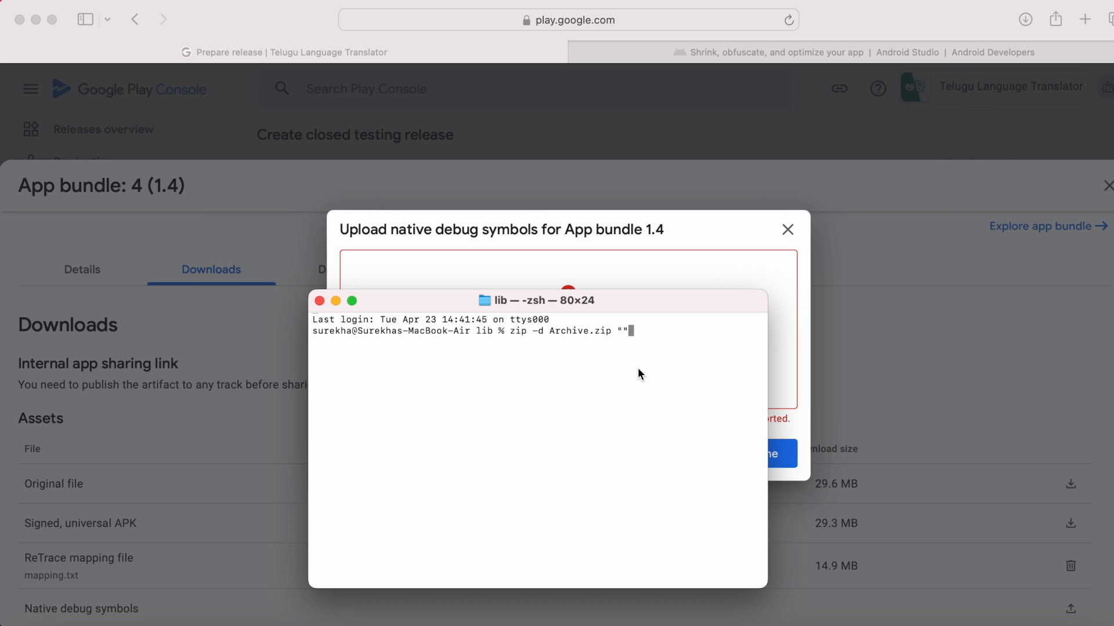
text(__MACOSX)
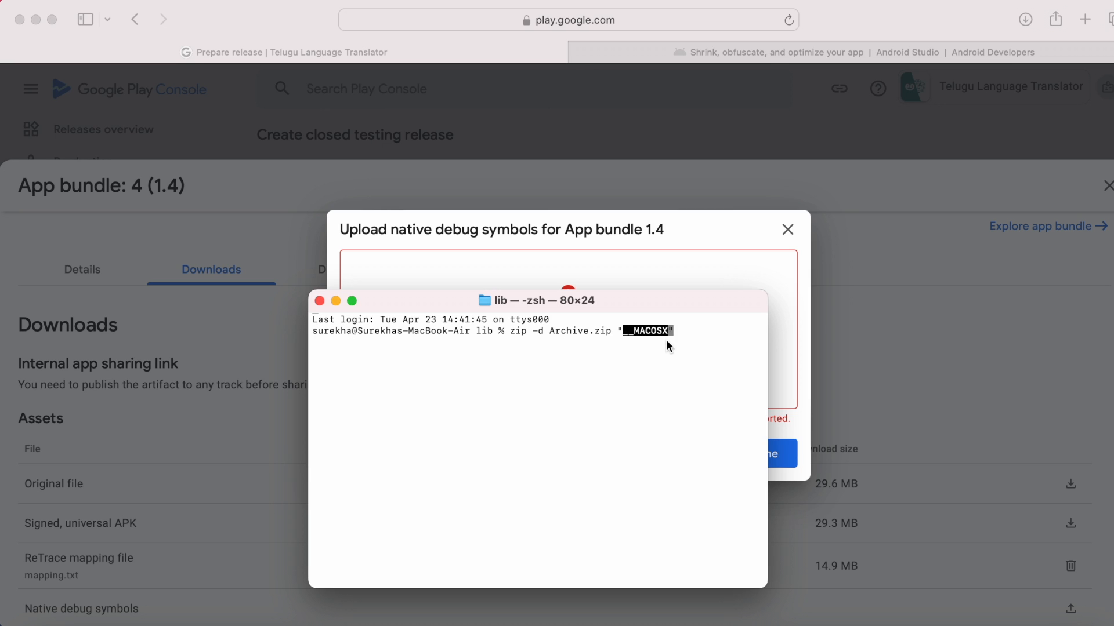
text(*)
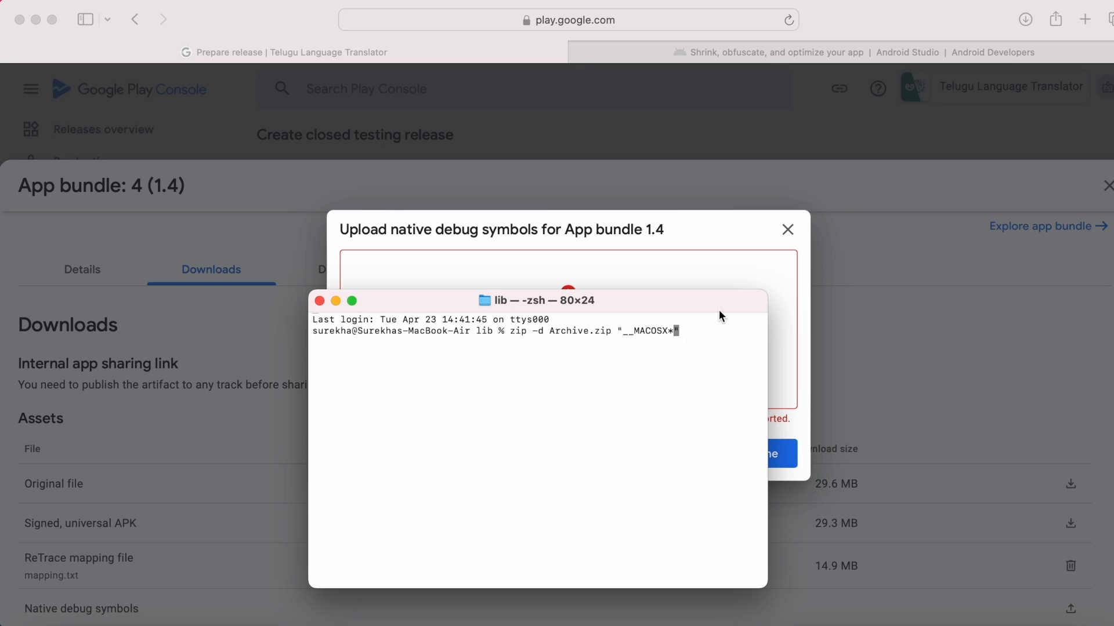
key(Return)
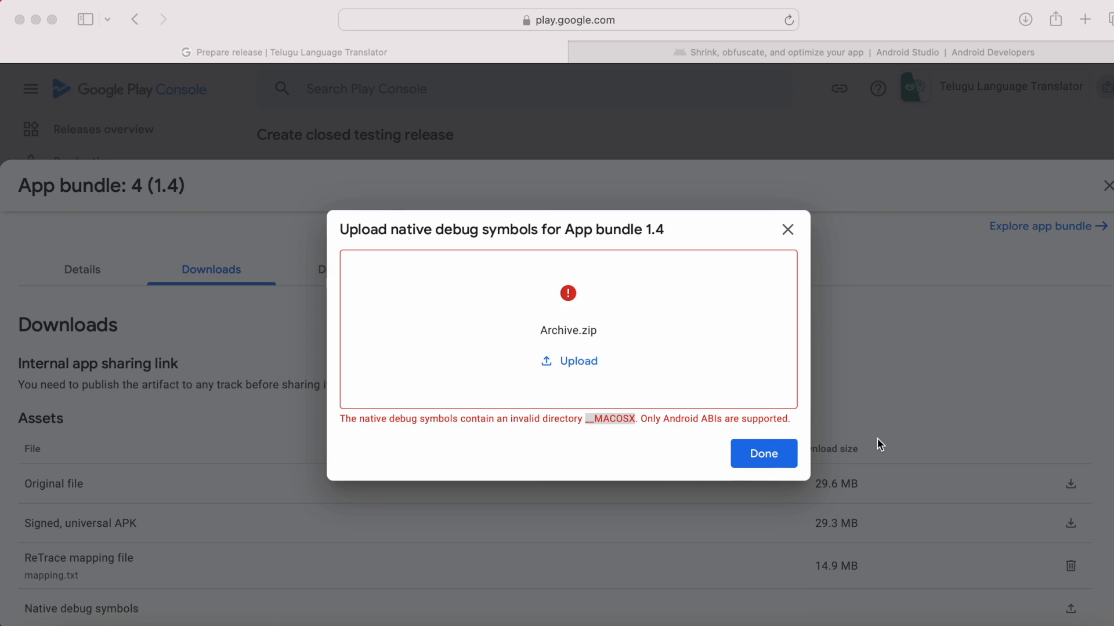
- Upload the cleaned Archive.zip so bundle 1.4 lists native-debug-symbols.zip (26.3 MB)
click(569, 361)
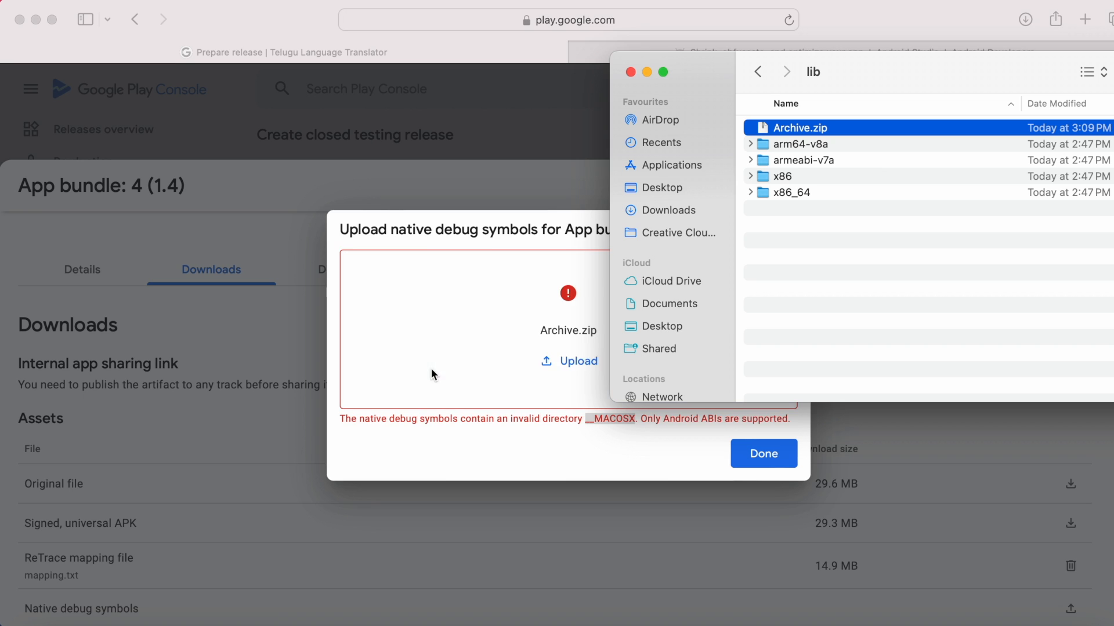
click(576, 361)
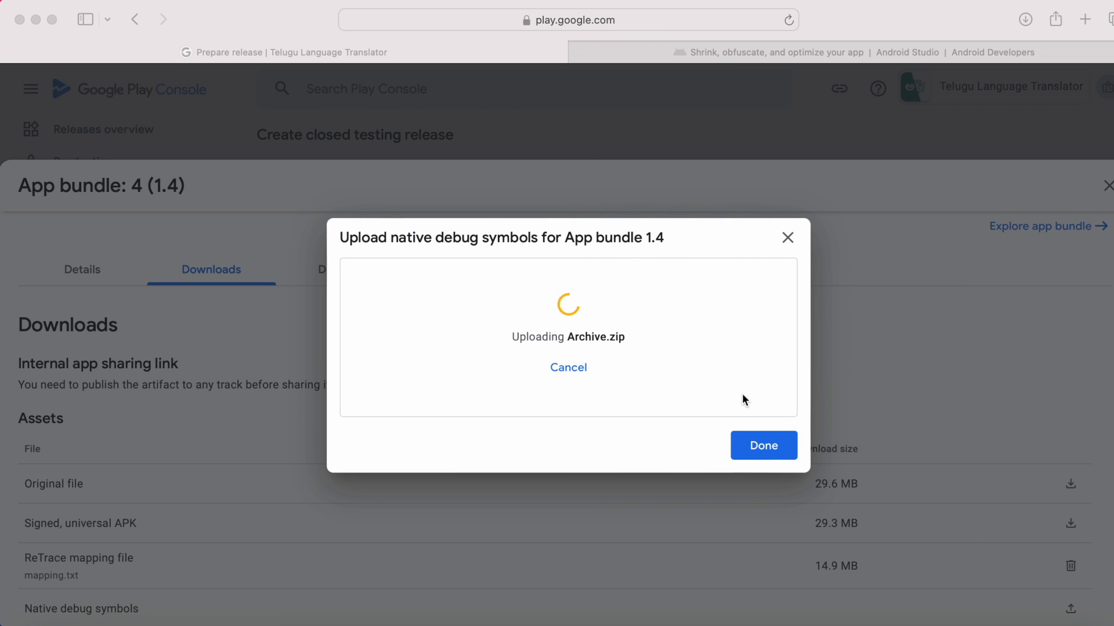
click(764, 446)
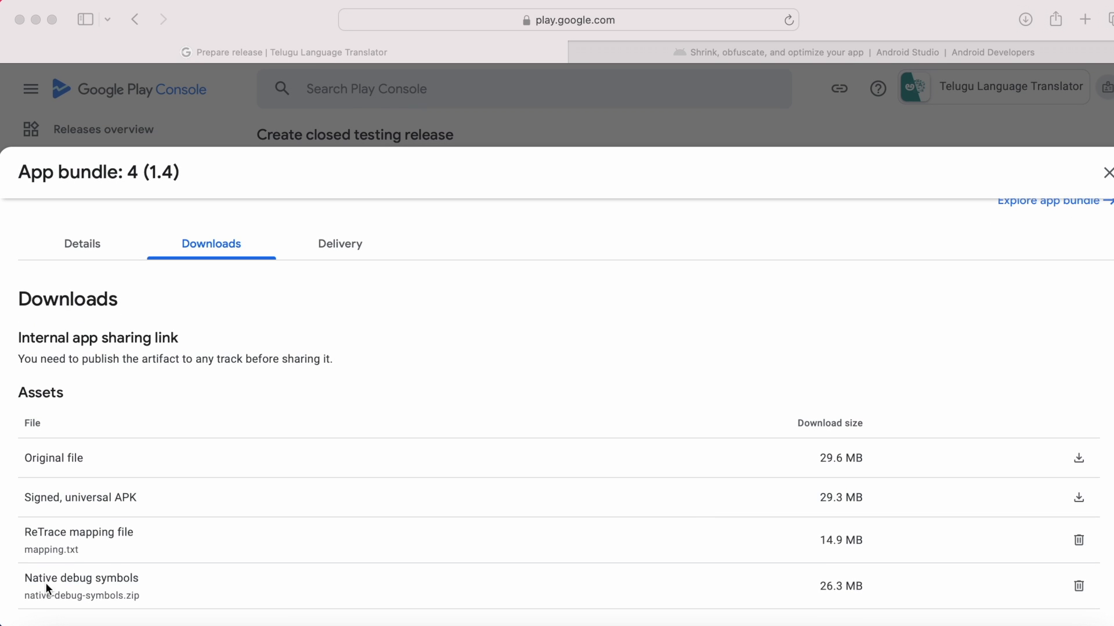
mouse_move(846, 595)
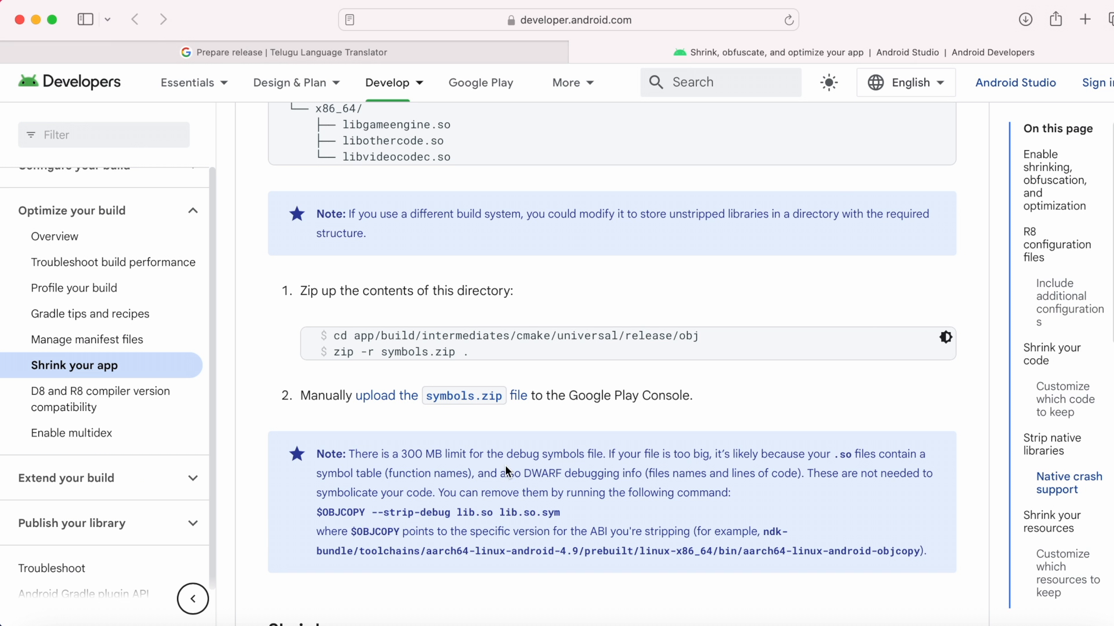
double_click(420, 454)
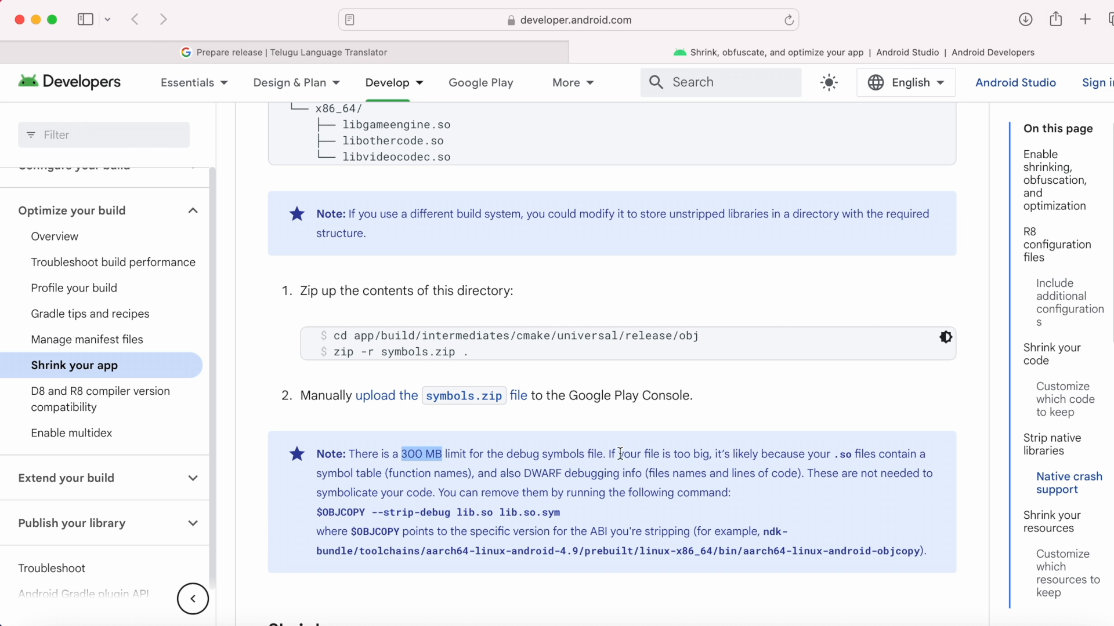
mouse_move(506, 87)
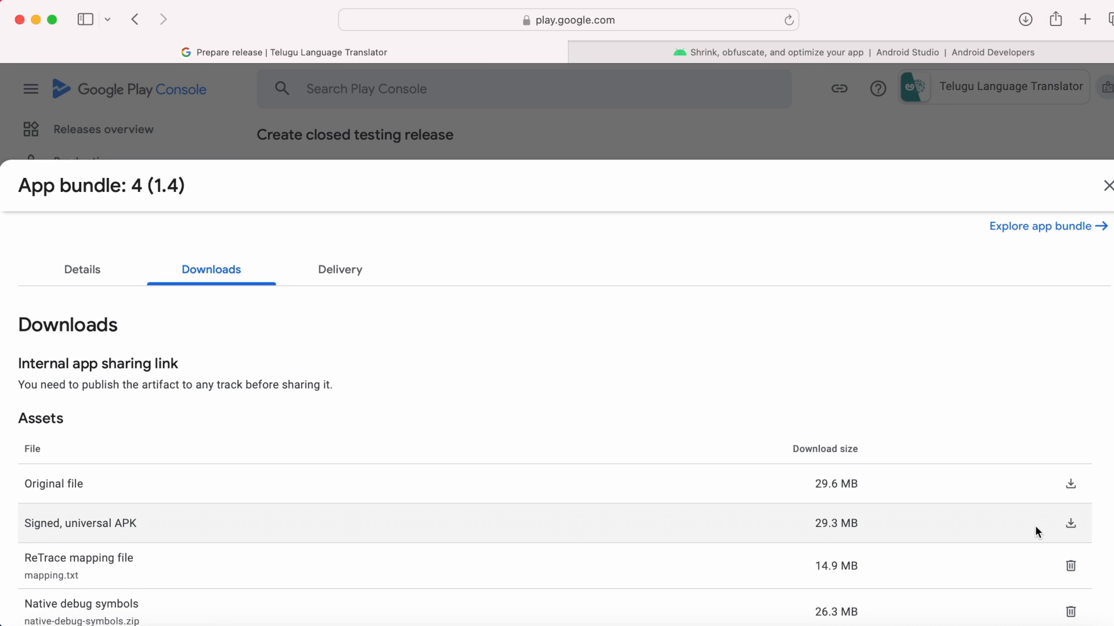
- Advance the version 4 closed testing release to Preview and confirm with Next
click(1105, 186)
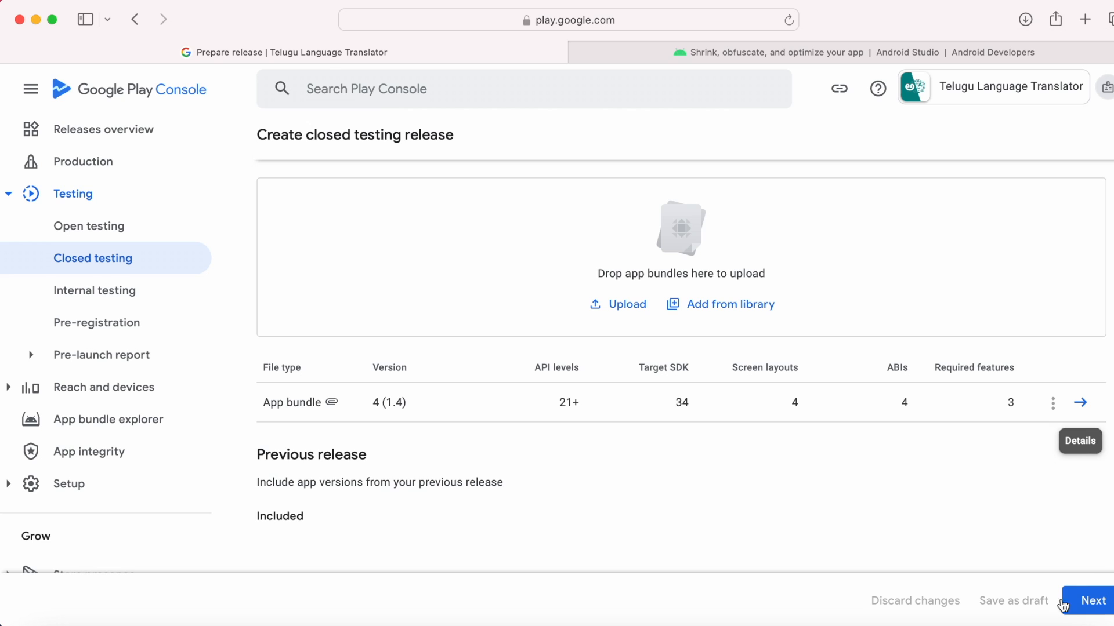
click(1093, 600)
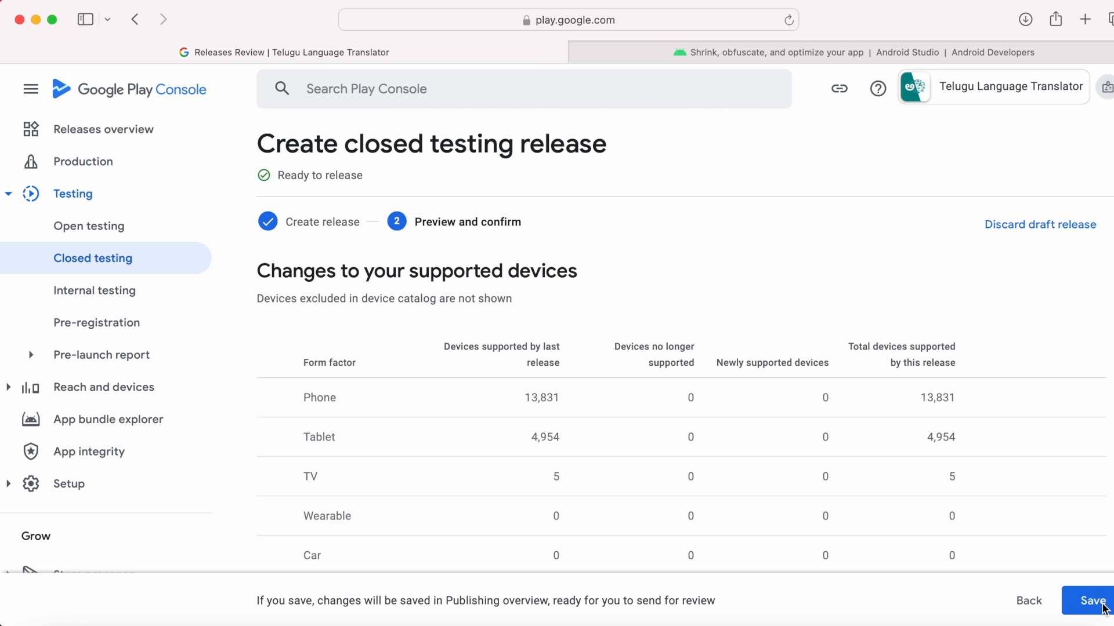
mouse_move(606, 260)
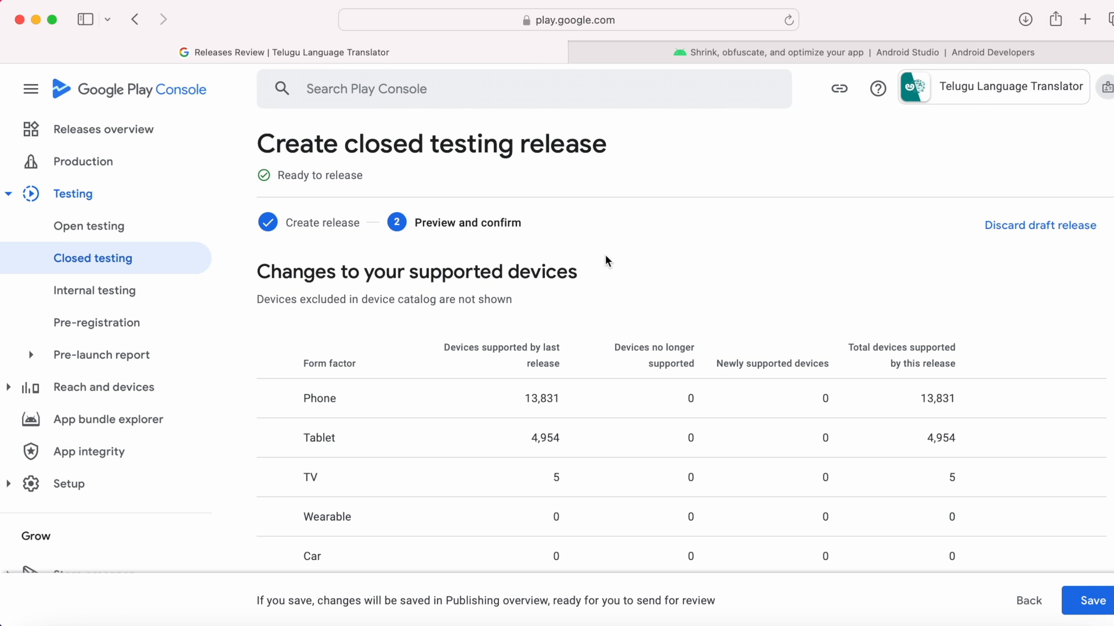
mouse_move(626, 266)
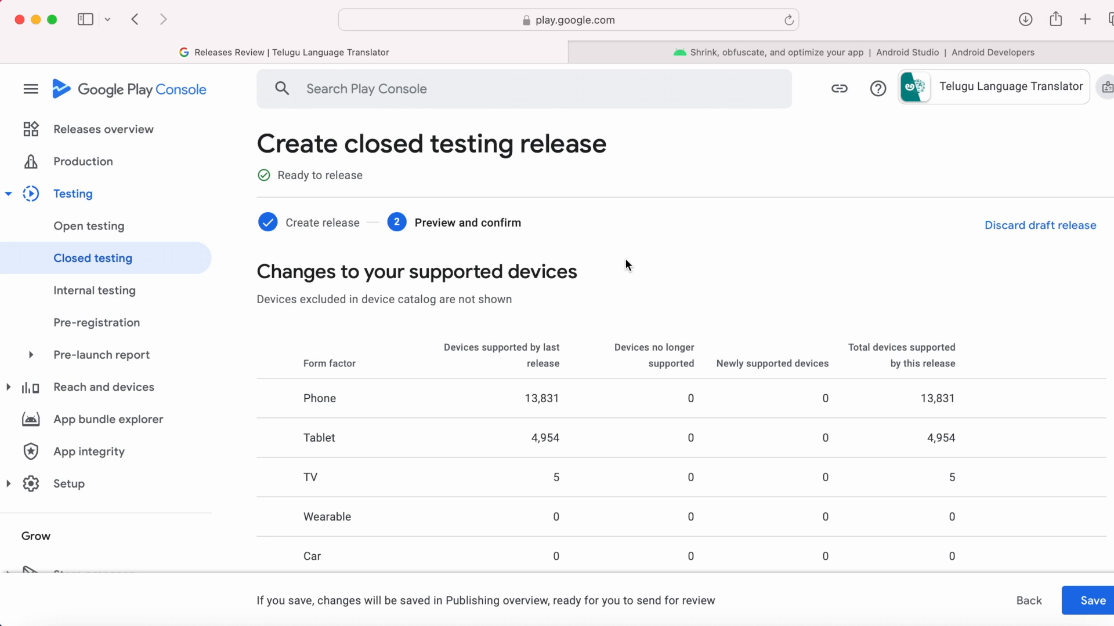
mouse_move(648, 267)
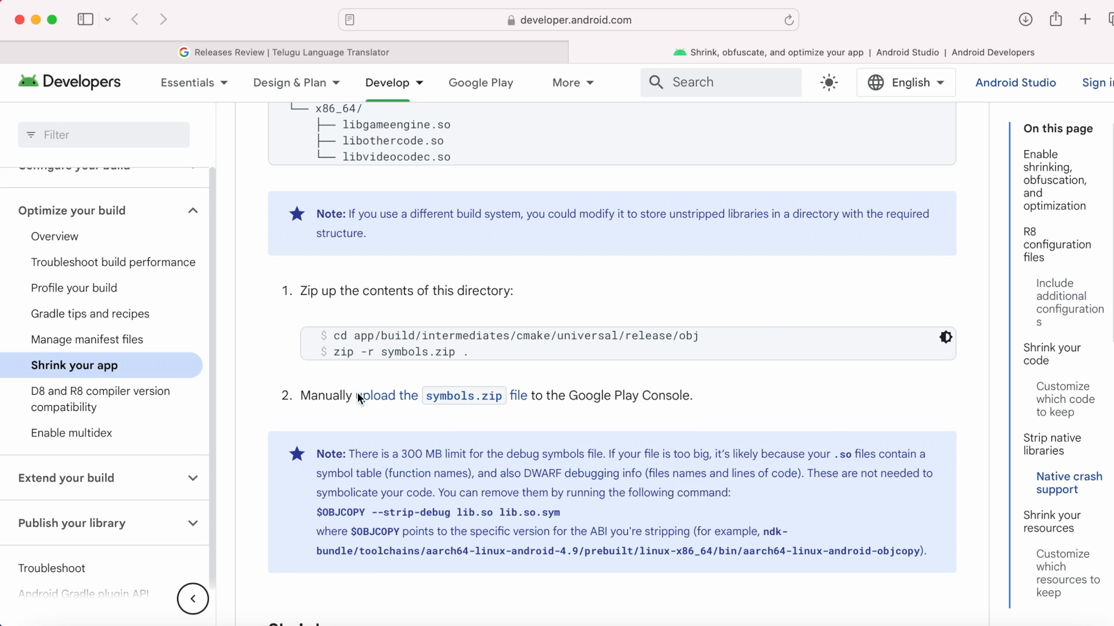
mouse_move(481, 424)
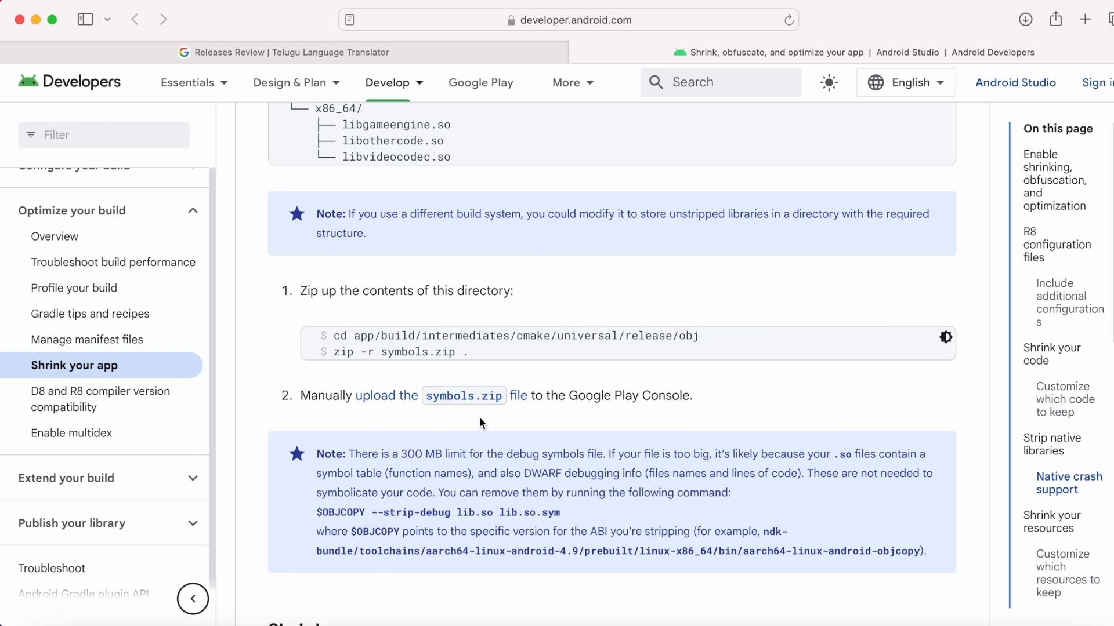
mouse_move(518, 401)
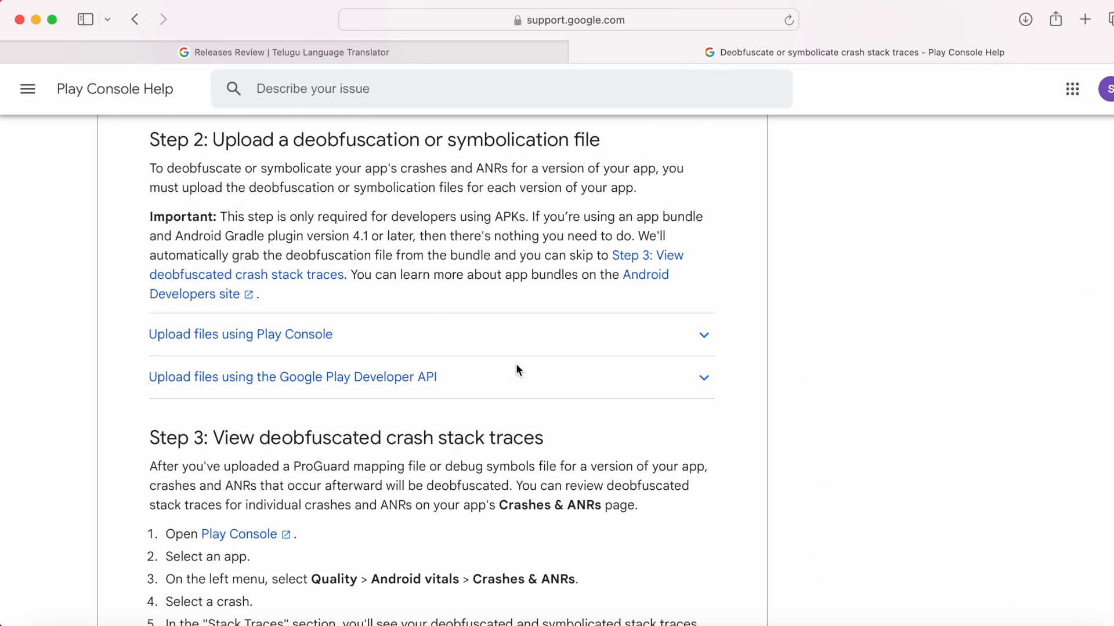
mouse_move(221, 216)
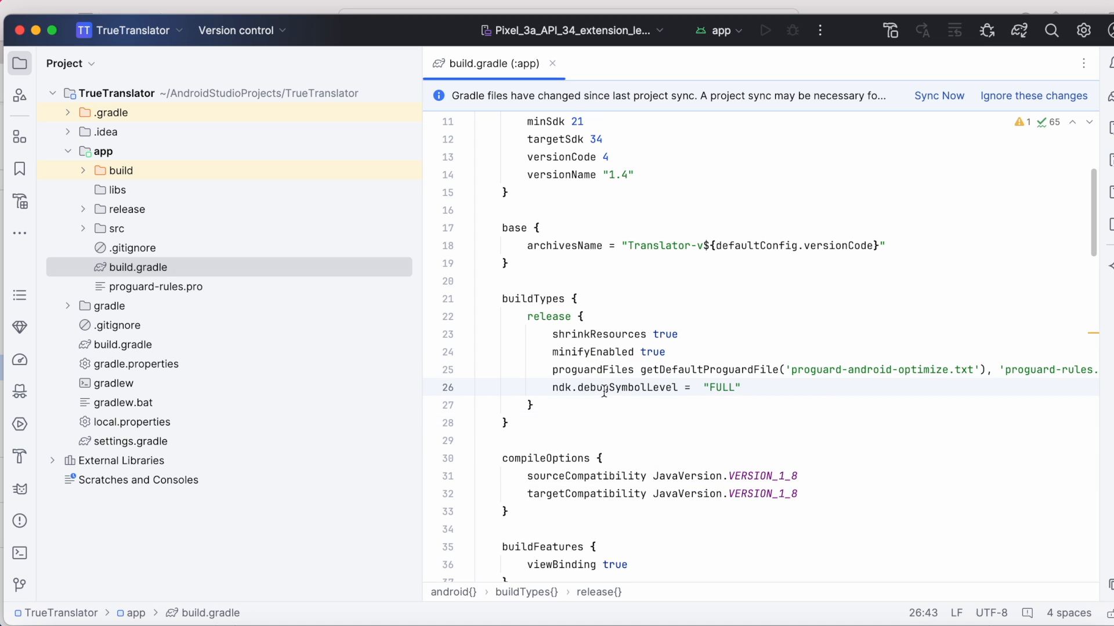
- Sync the Gradle project so the release block's ndk.debugSymbolLevel = "FULL" takes effect
double_click(560, 387)
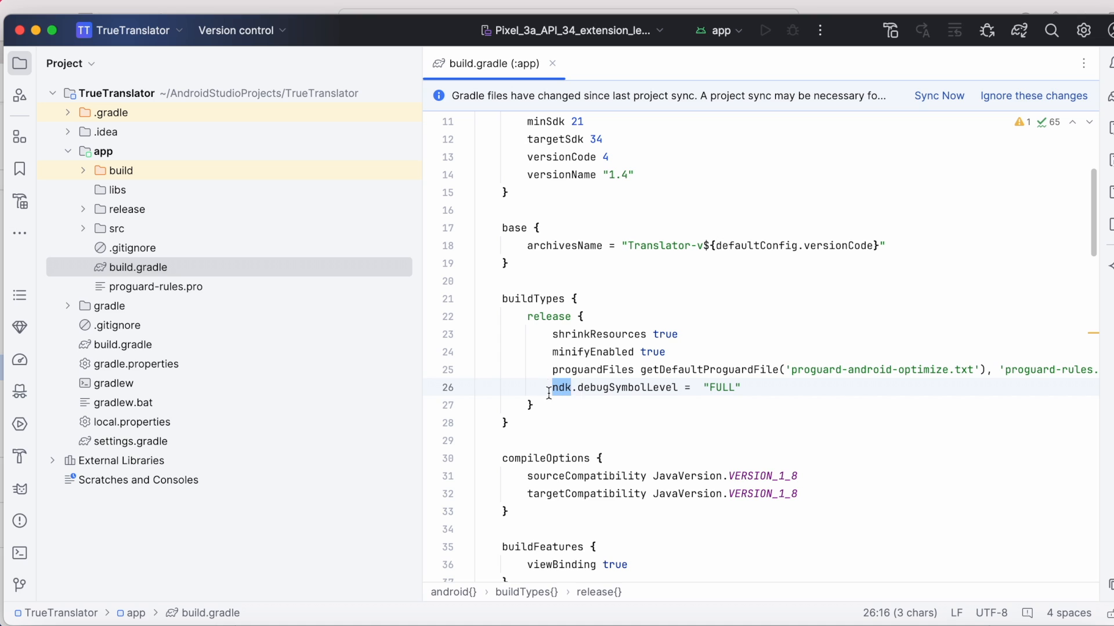
mouse_move(938, 97)
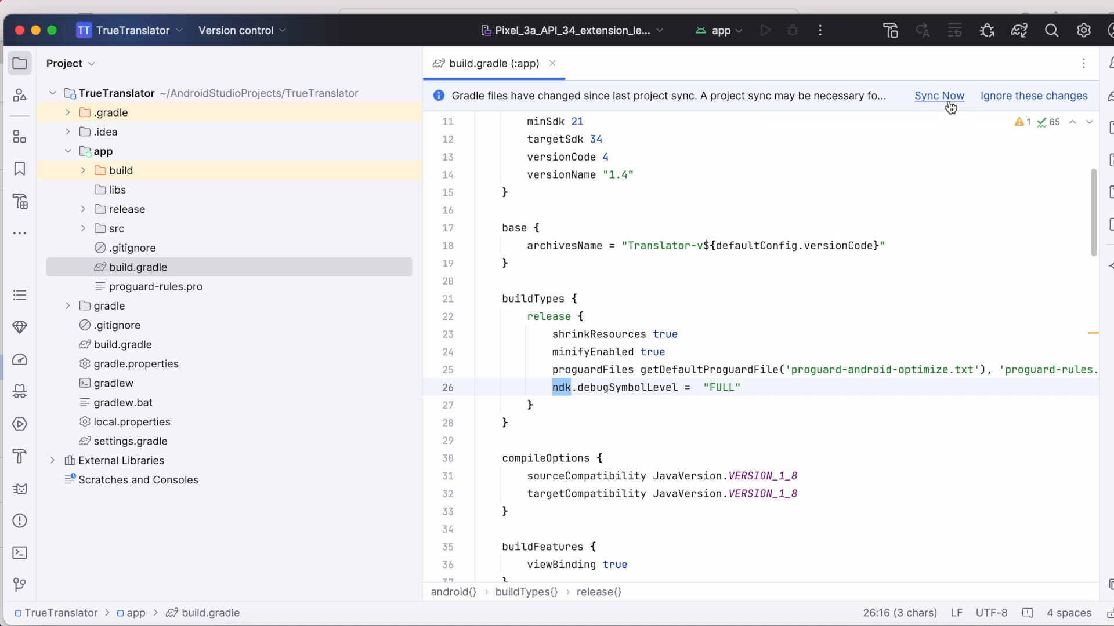
click(939, 97)
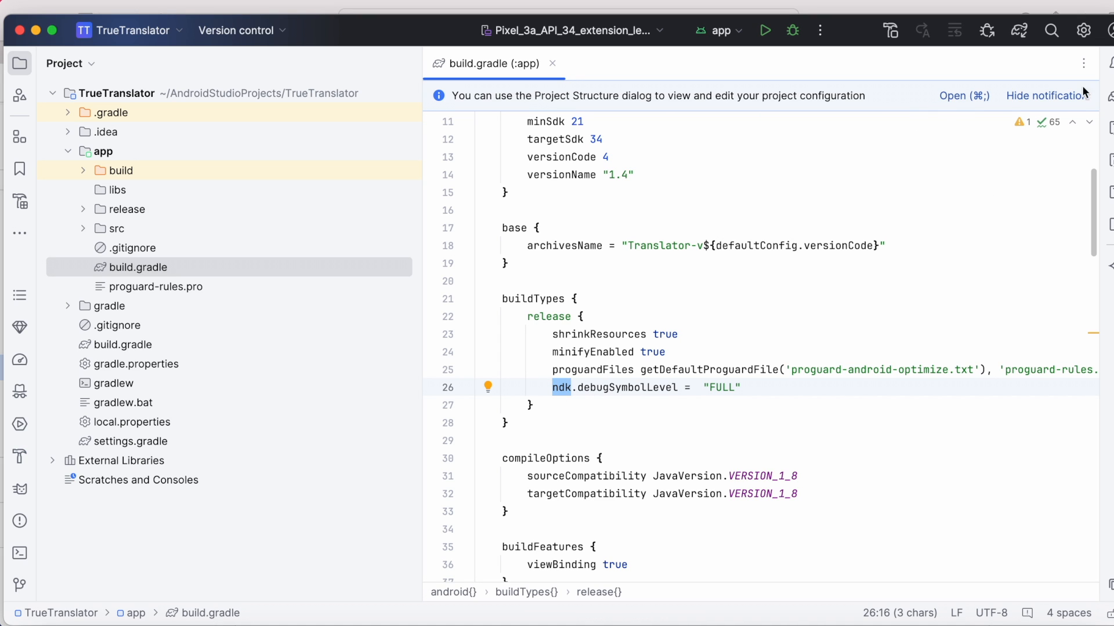
- In SDK Manager's SDK Tools list, tick NDK (Side by side) for installation
click(1084, 30)
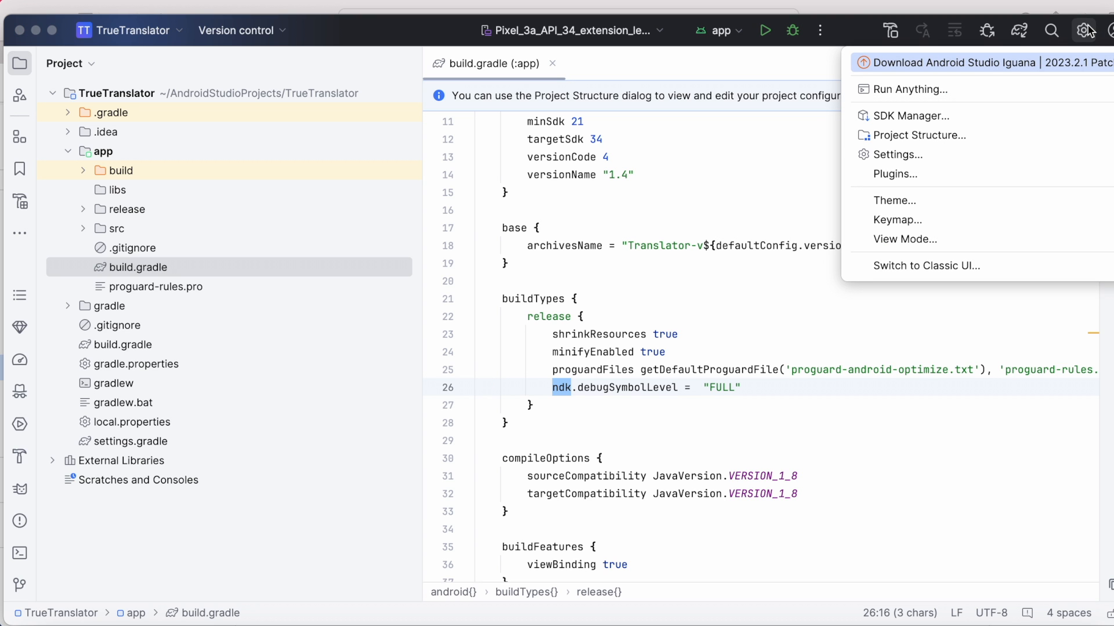
mouse_move(923, 116)
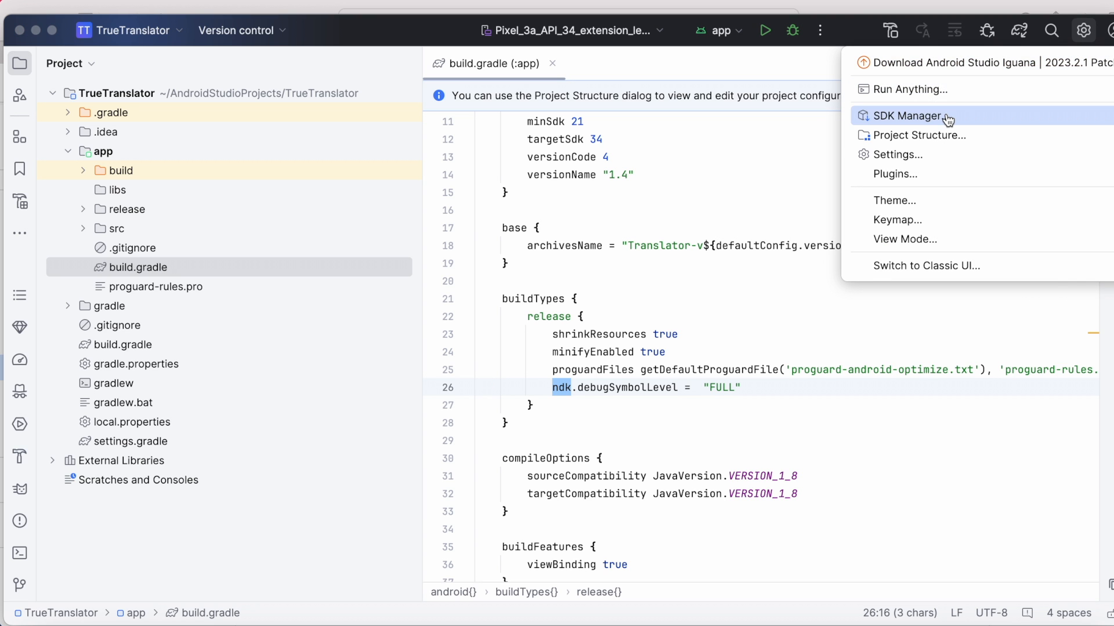
click(907, 116)
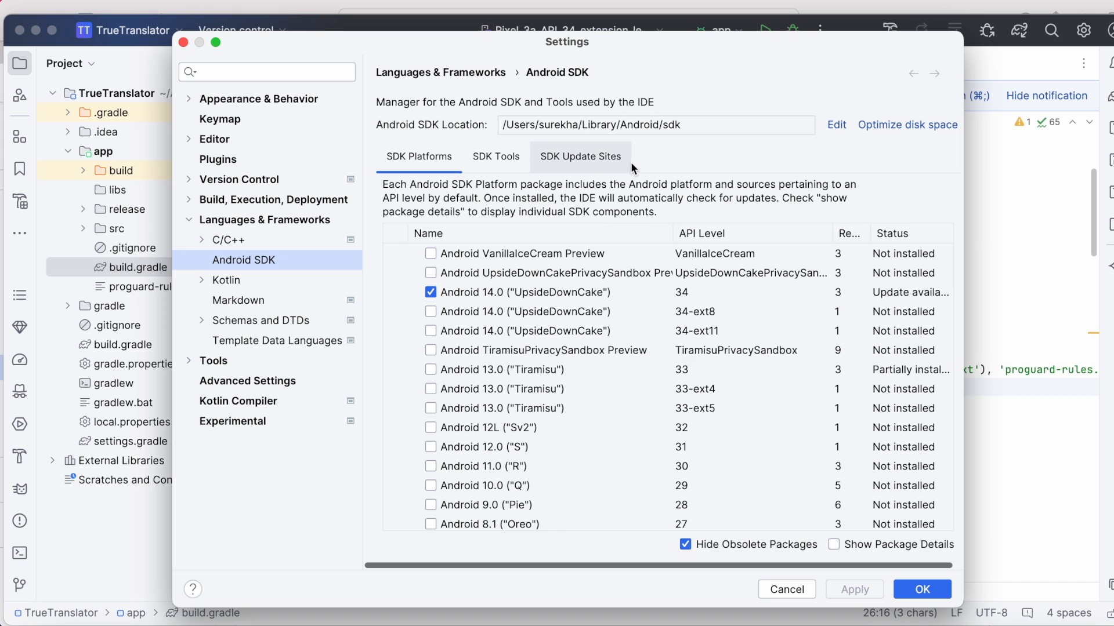
click(495, 157)
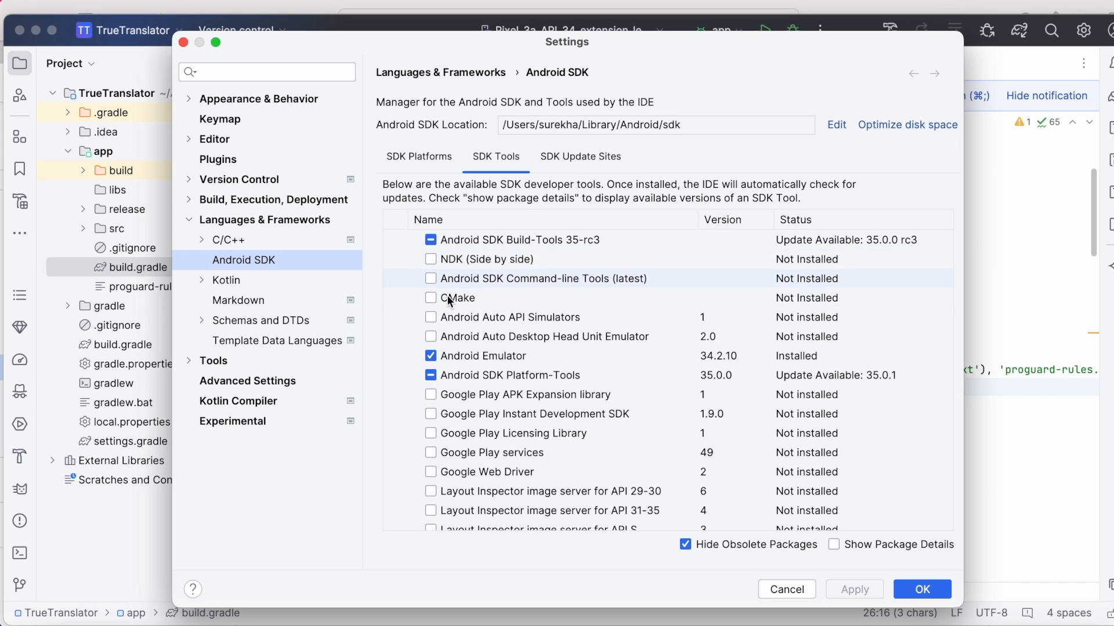
click(488, 259)
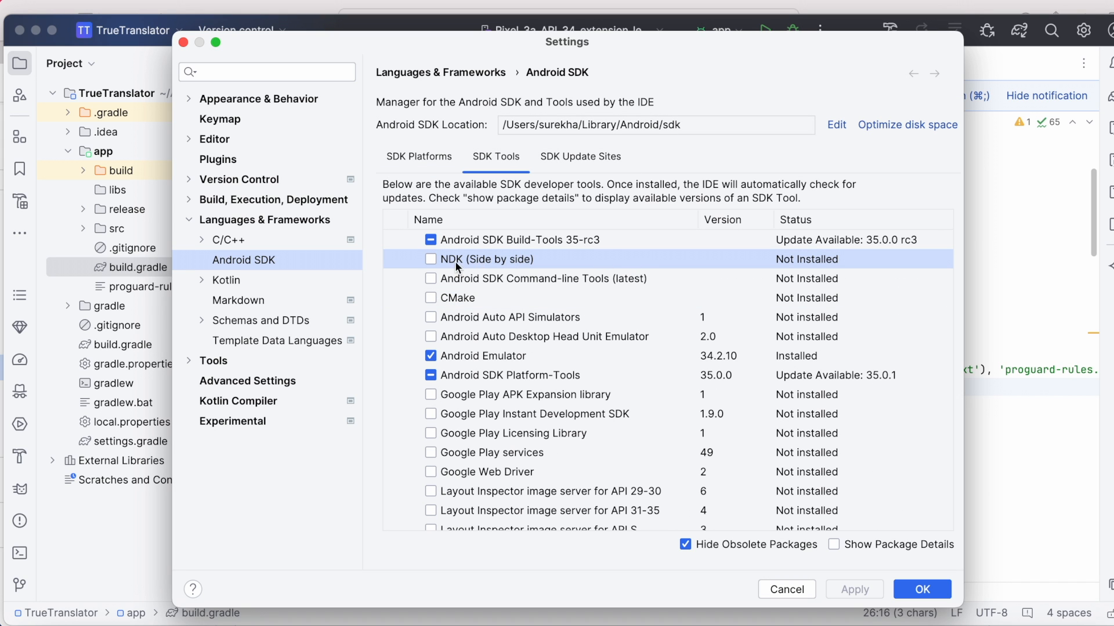
click(431, 258)
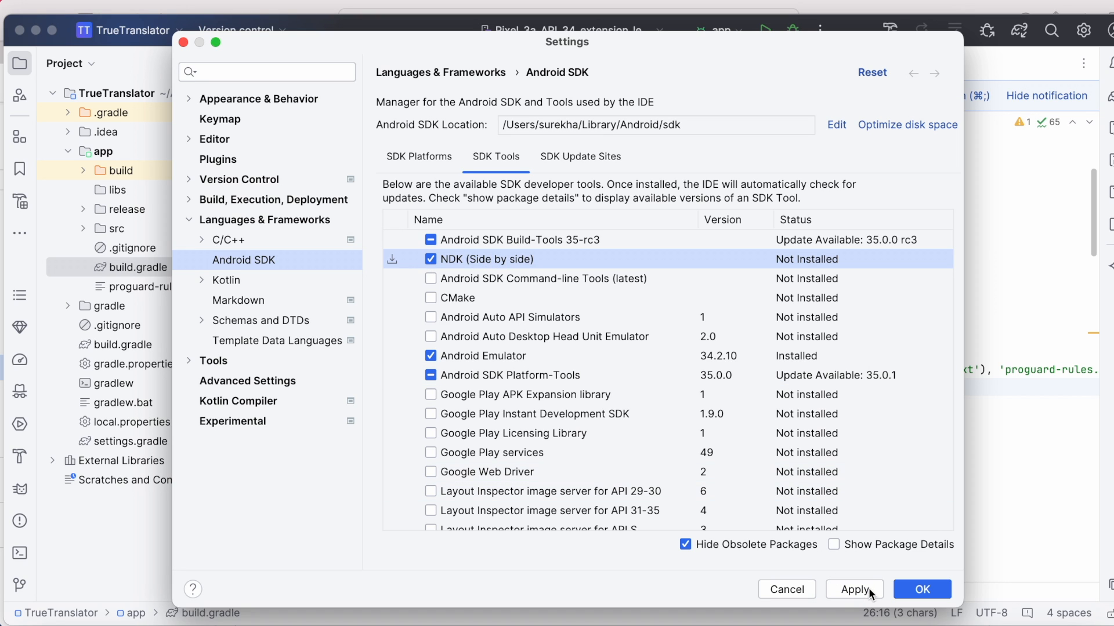
- Apply the change and let NDK (Side by side) 27.0.11718014 download and install
click(855, 589)
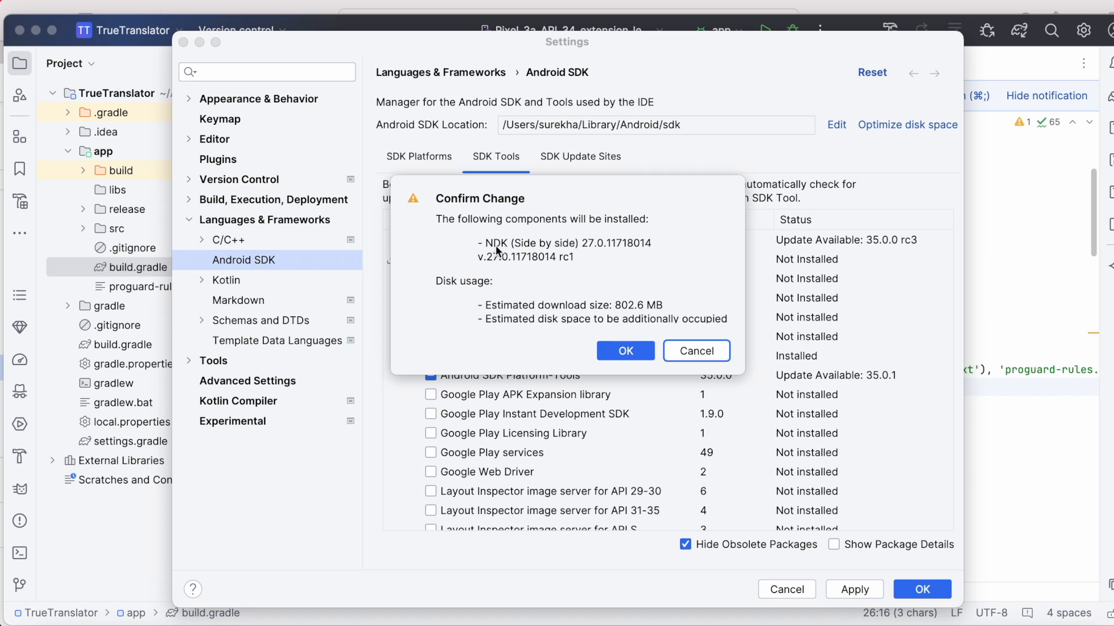
click(624, 350)
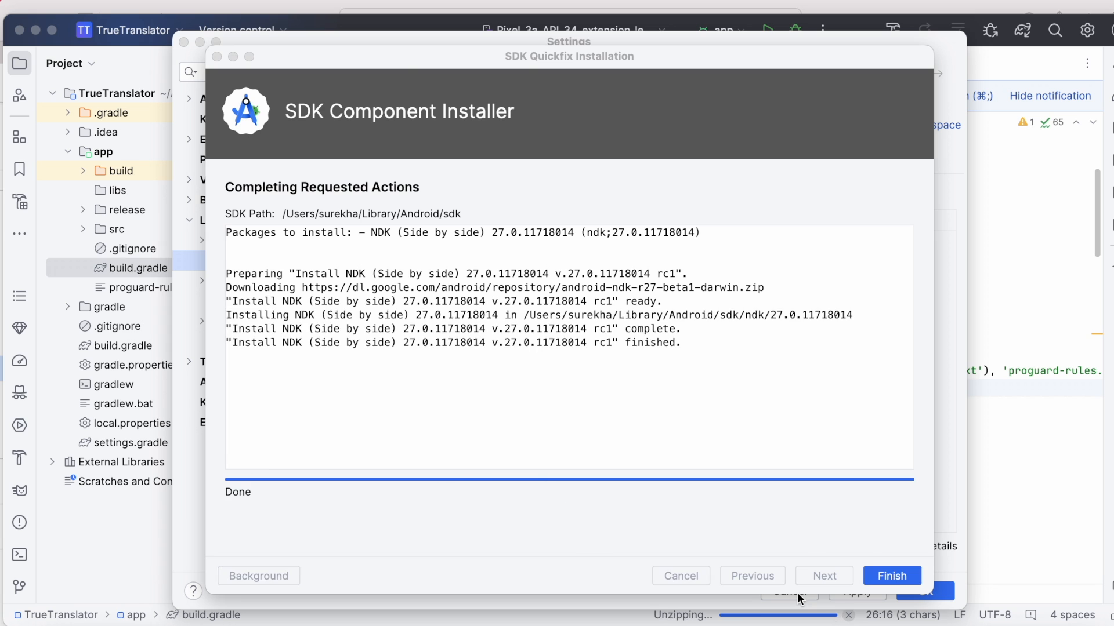
click(890, 577)
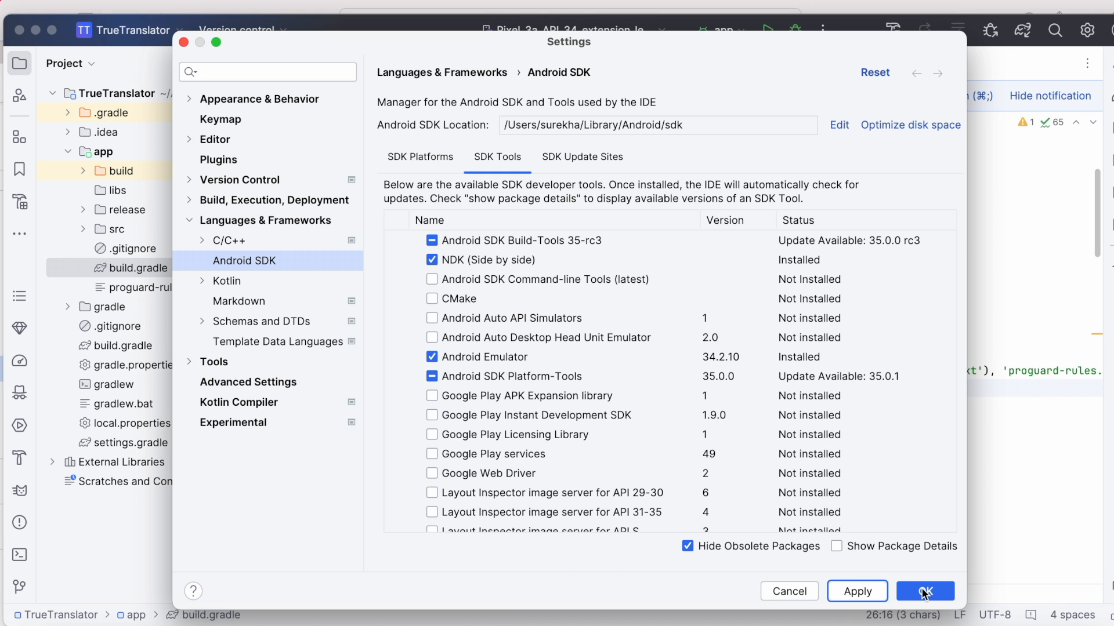
- Set the app module's NDK version to 27.0.11718014 rc1 in Project Structure and apply it
click(925, 590)
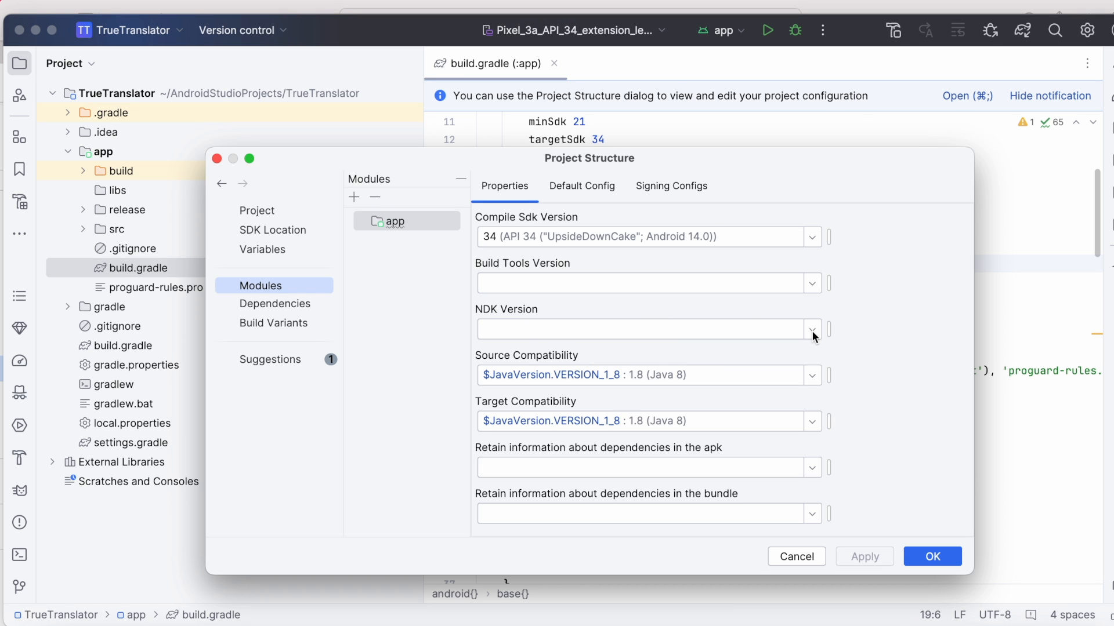
click(810, 328)
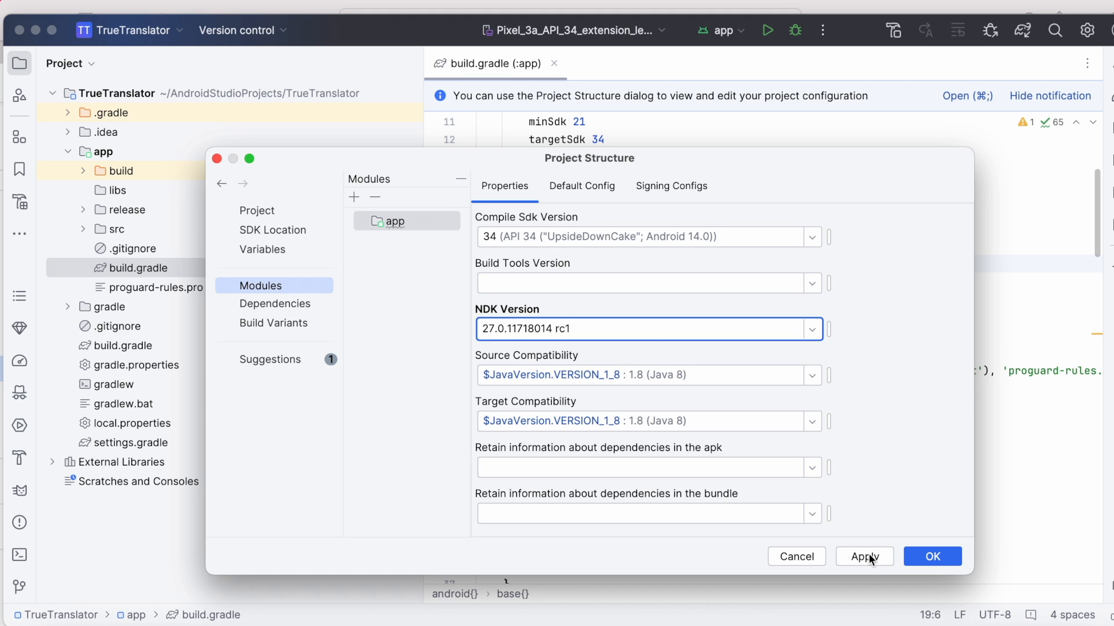
click(932, 556)
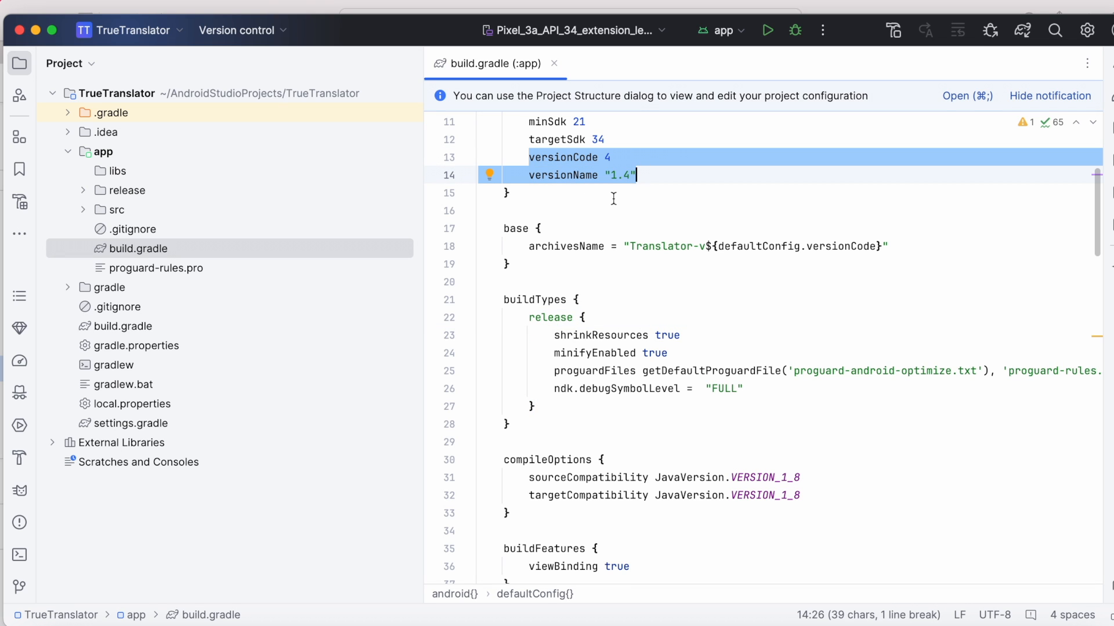
- Bump the app's versionCode to 5 (versionName 1.5) in build.gradle
click(613, 156)
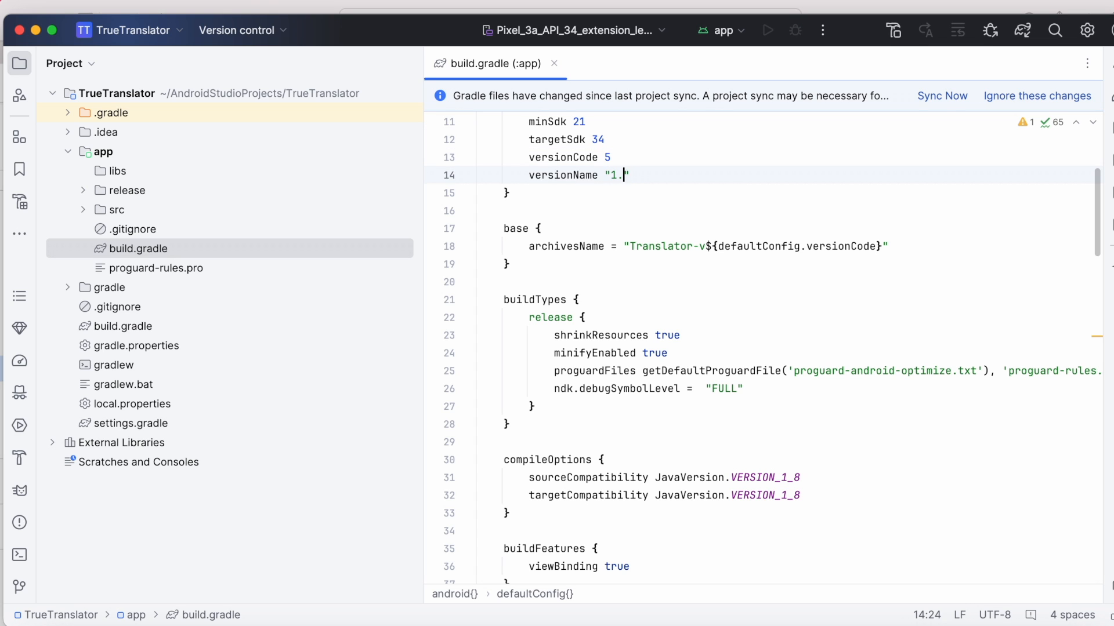
text(5)
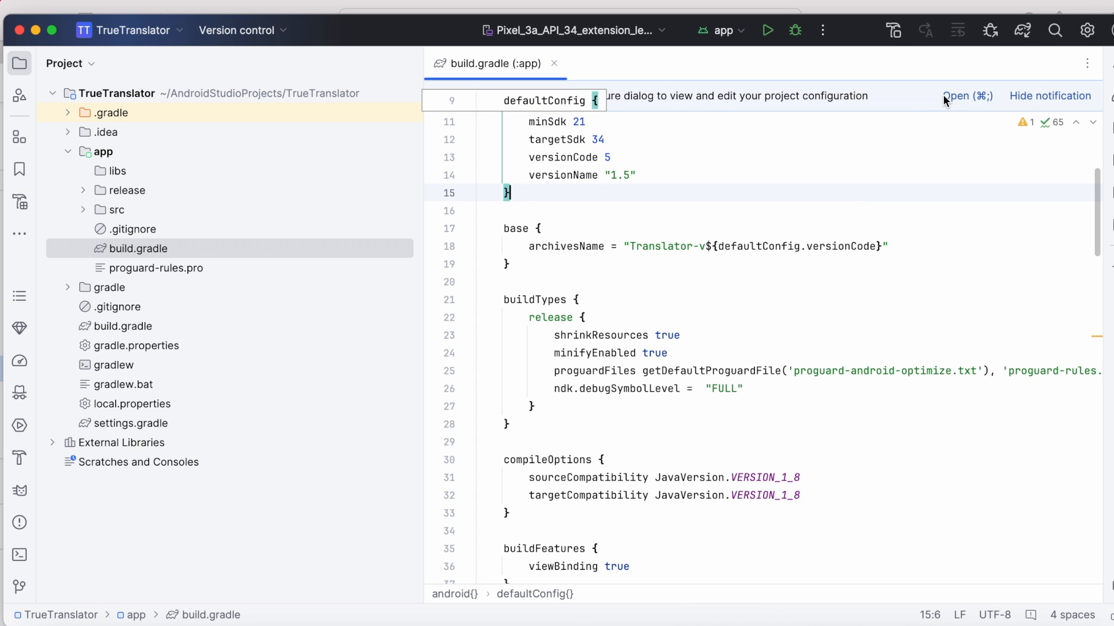
- Generate the signed release bundle and locate Translator-v5-release.aab in its folder
click(498, 7)
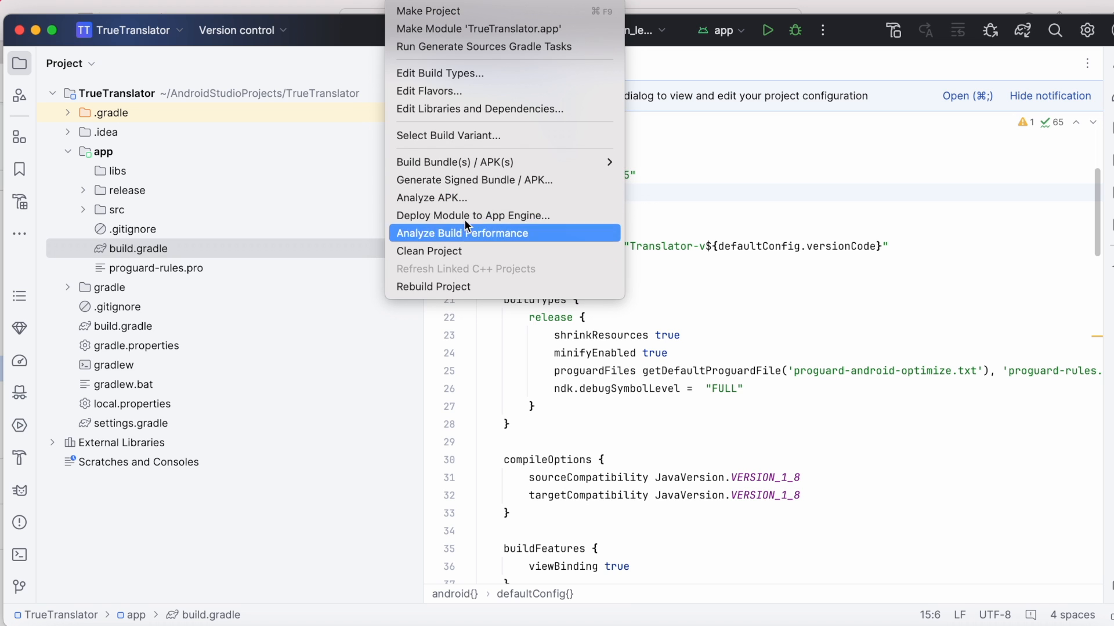
click(473, 180)
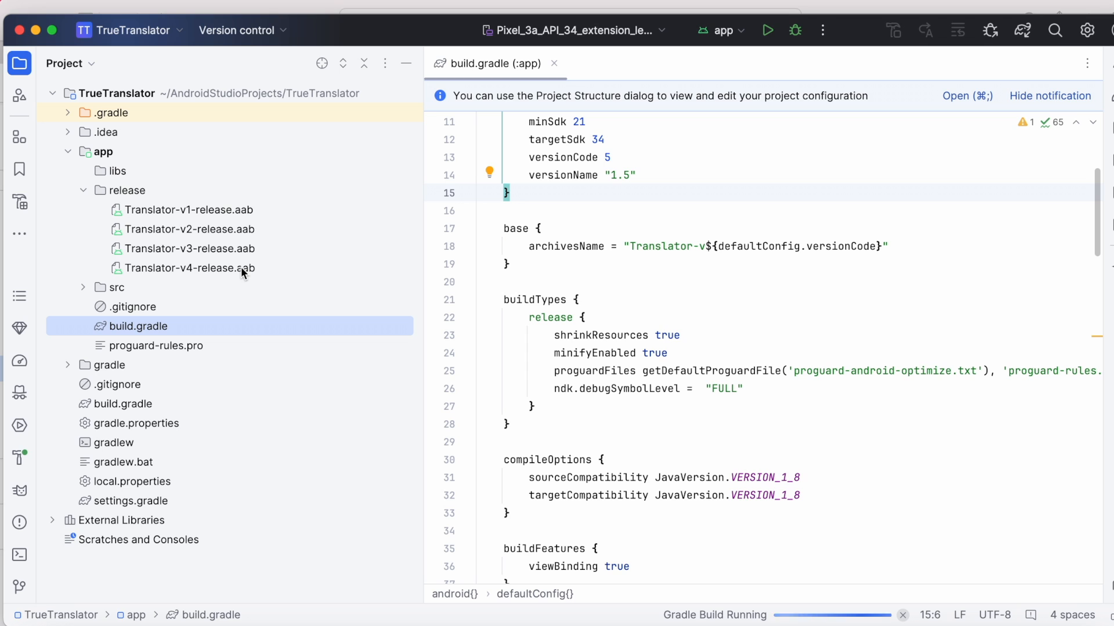
click(949, 579)
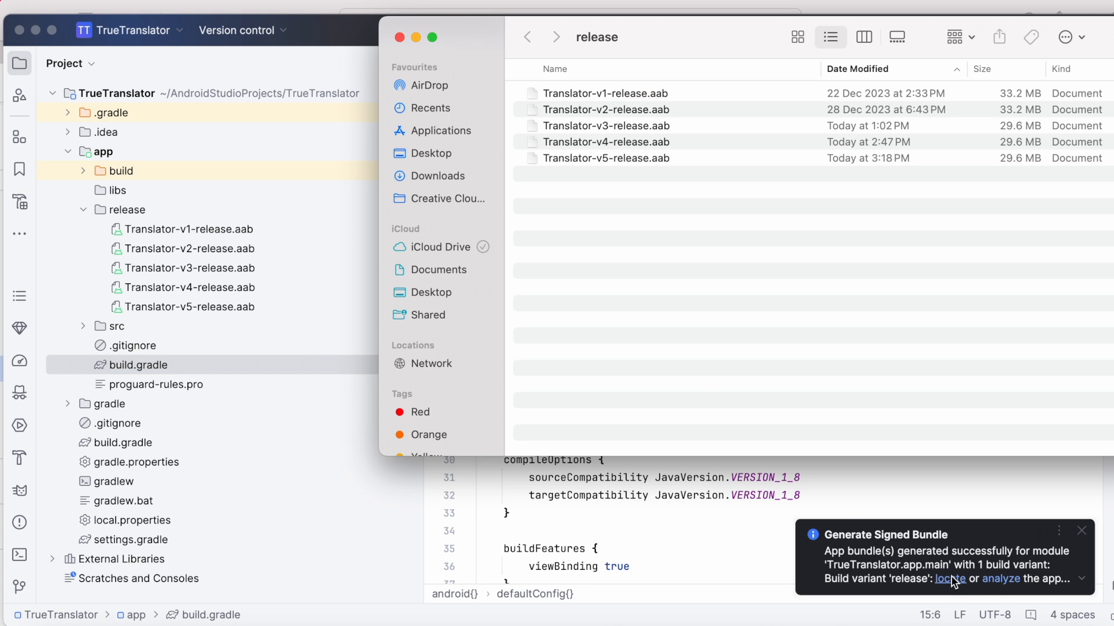
mouse_move(877, 168)
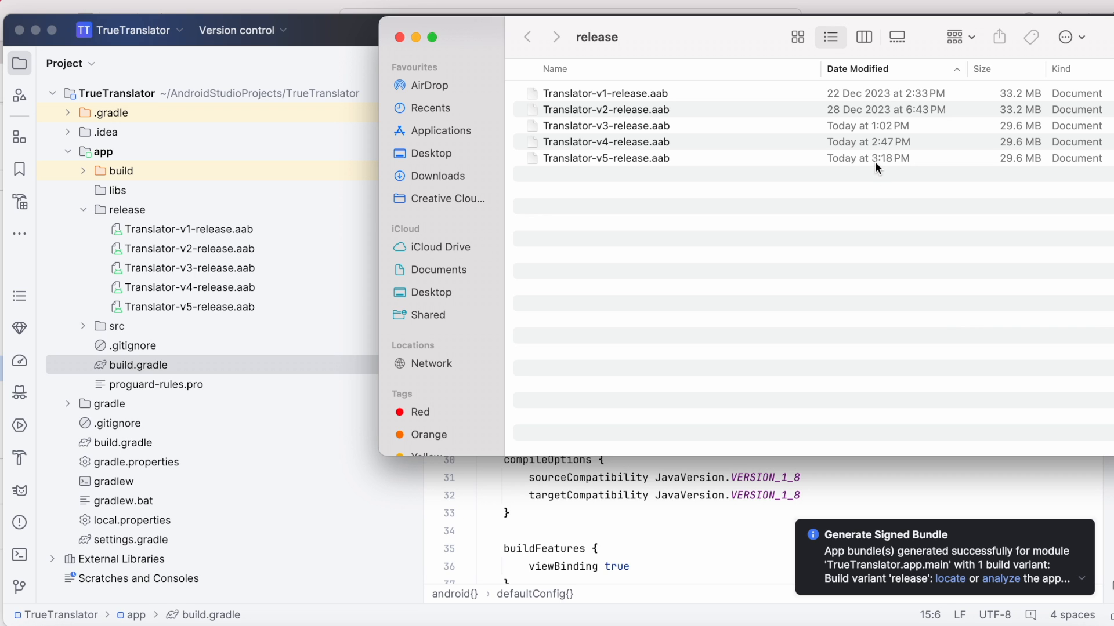
- Select the new 29.6 MB Translator-v5-release.aab in Finder's release folder
click(606, 157)
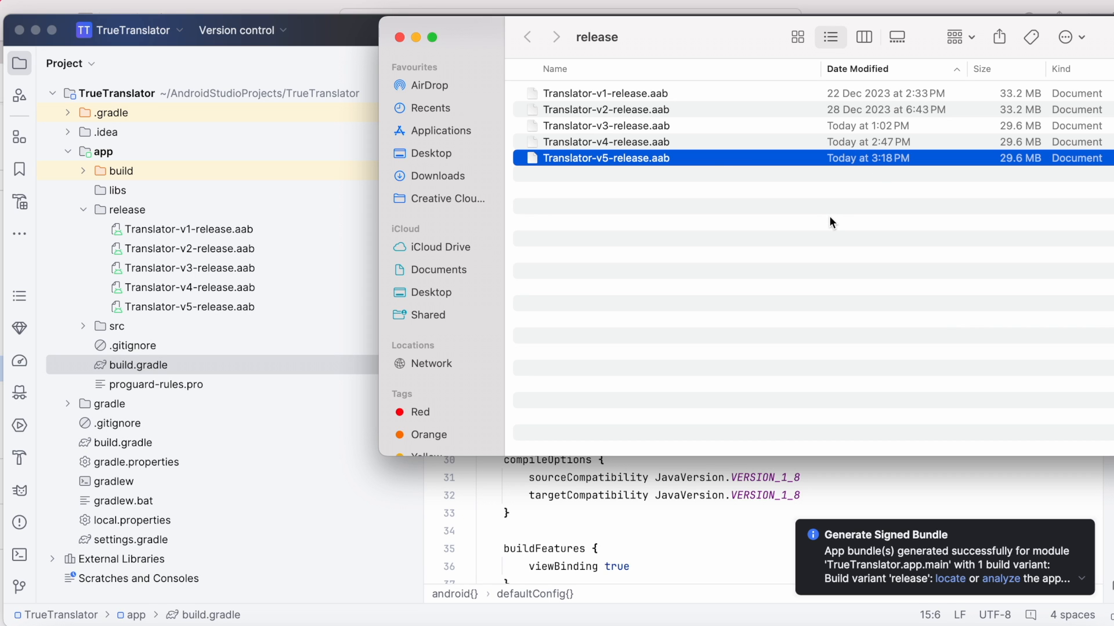
mouse_move(1082, 482)
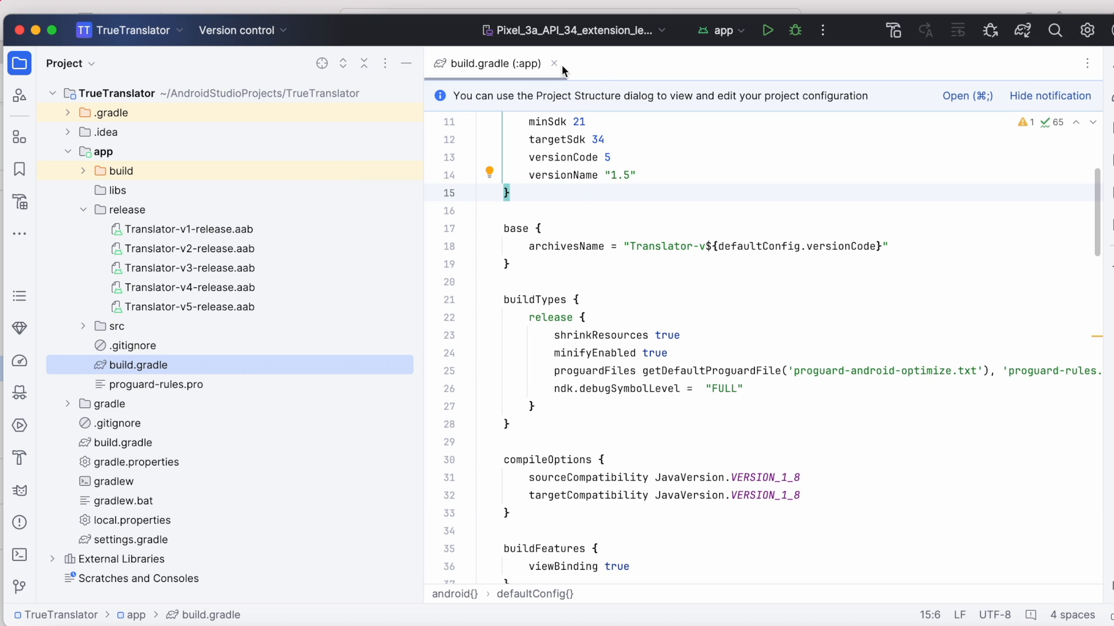
- Analyze Translator-v5-release.aab and compare its size against Translator-v4-release.aab
double_click(189, 306)
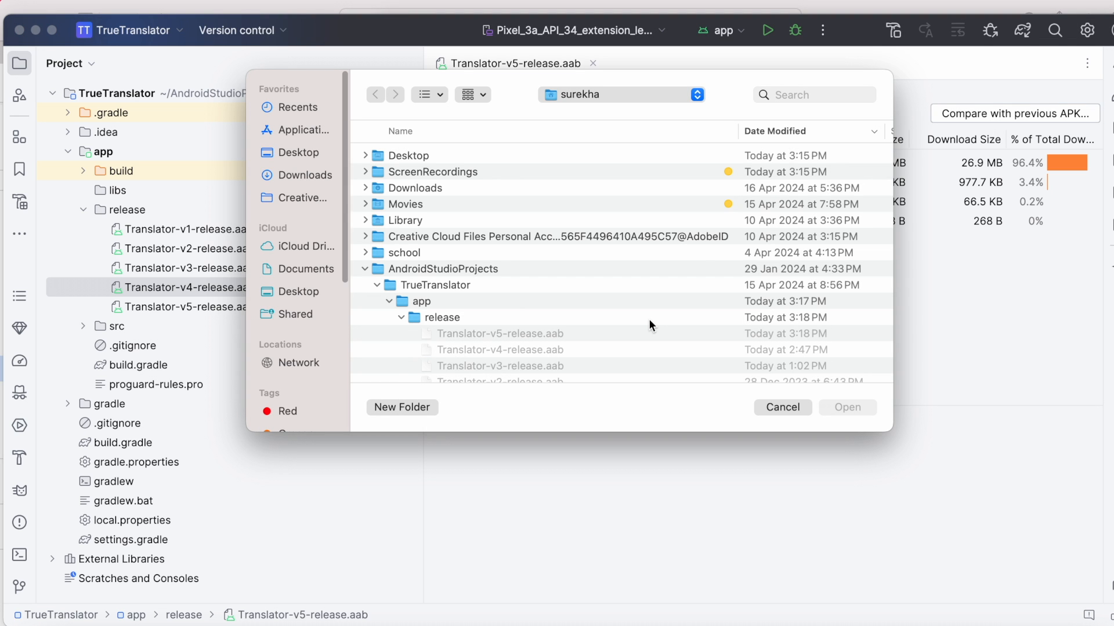
click(501, 349)
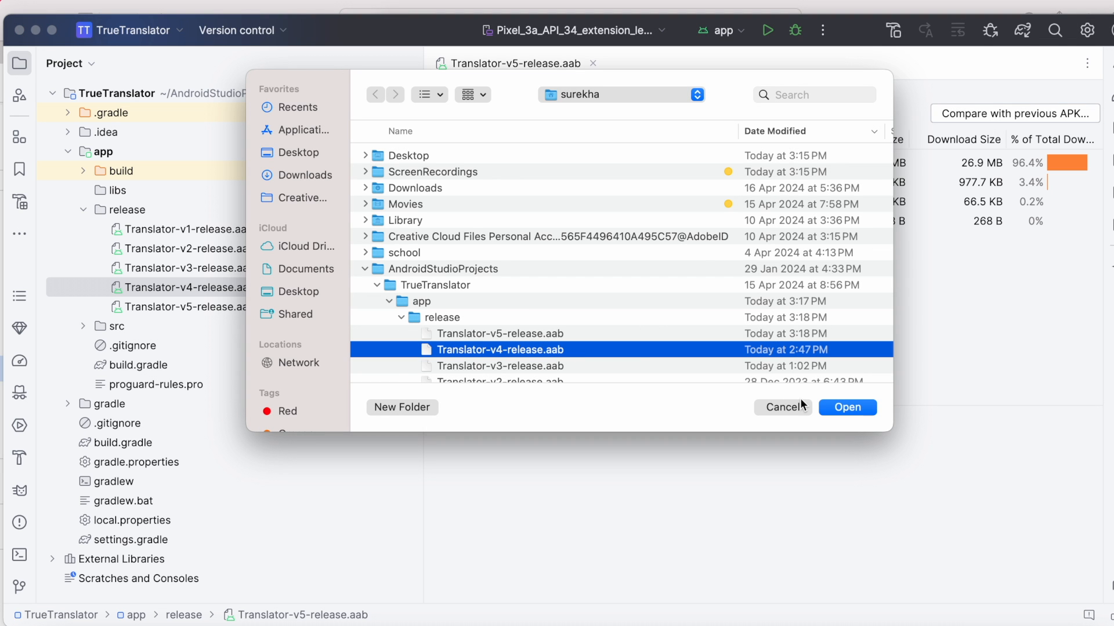
click(846, 407)
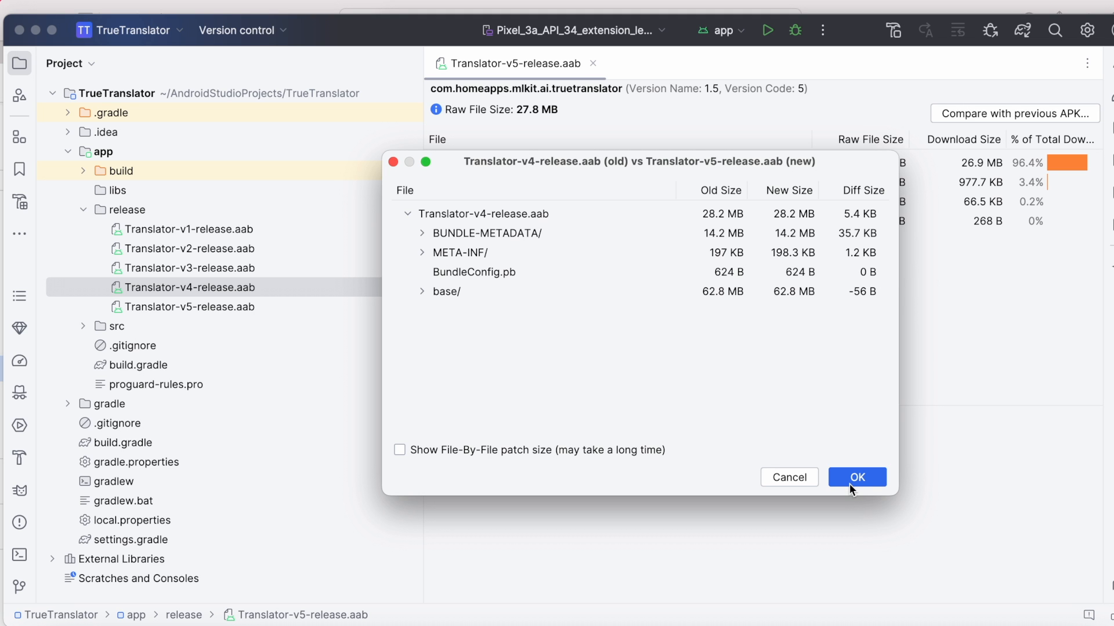
click(856, 477)
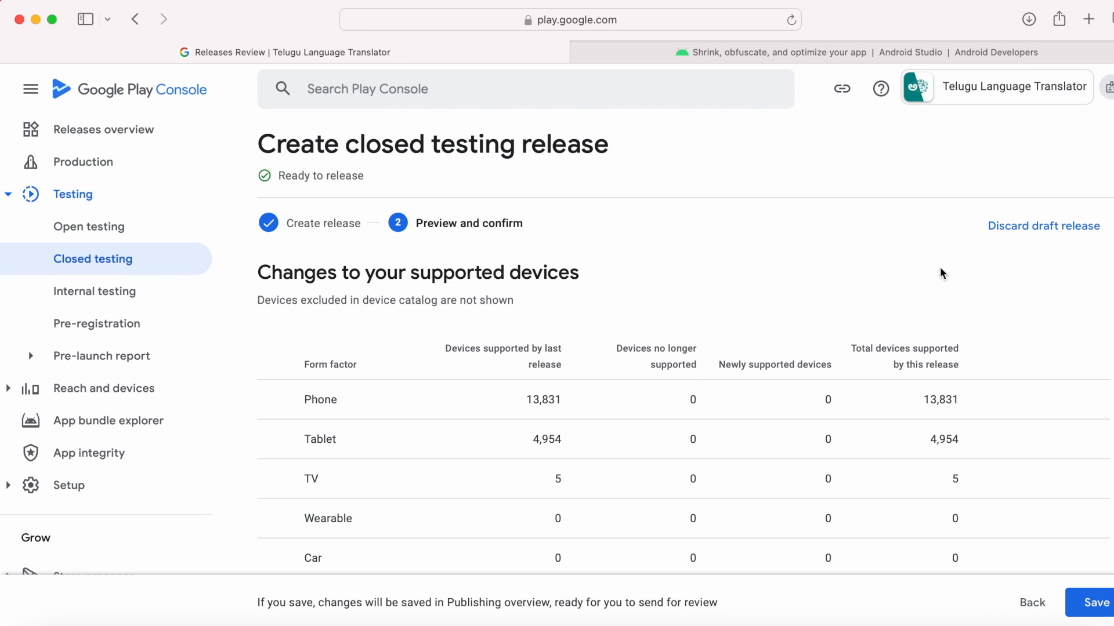
mouse_move(1026, 248)
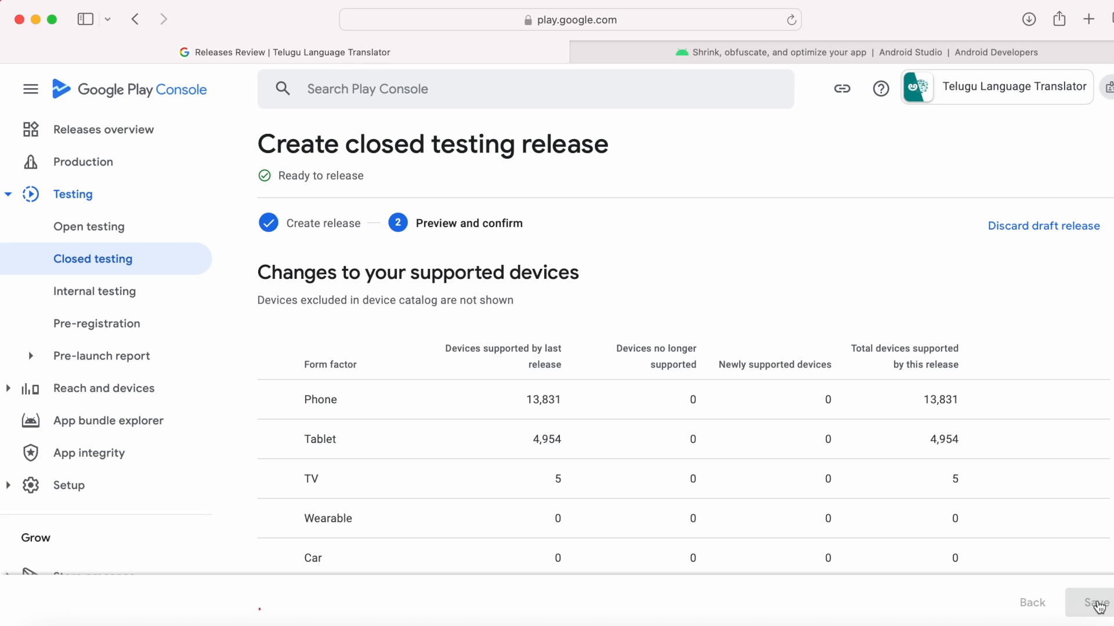
- Save the closed testing release draft and decline going to Publishing overview
click(1096, 602)
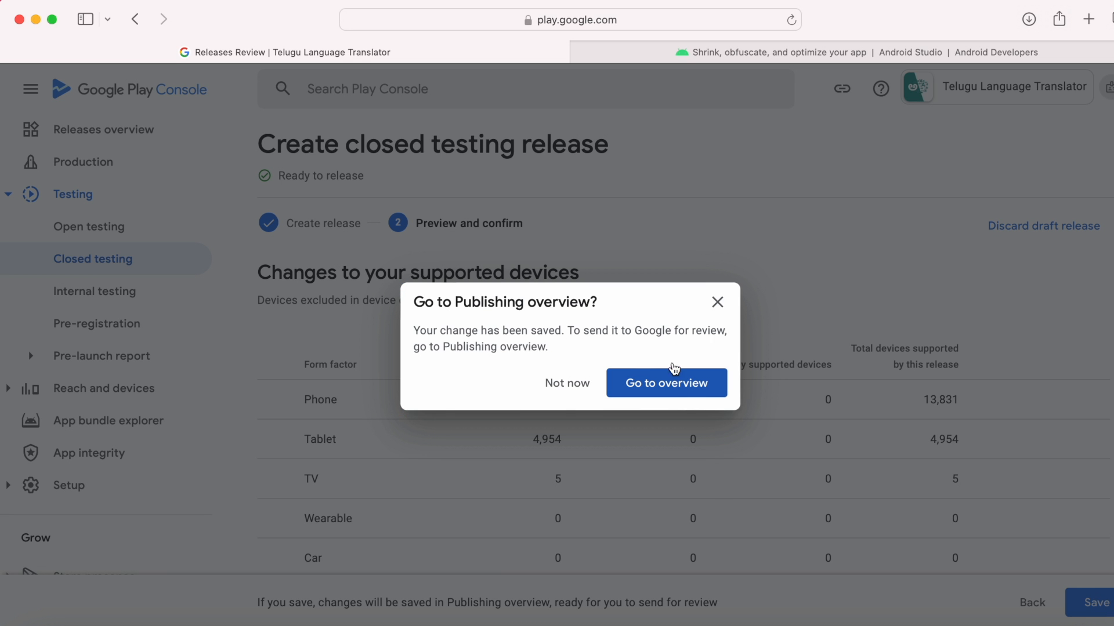
click(568, 383)
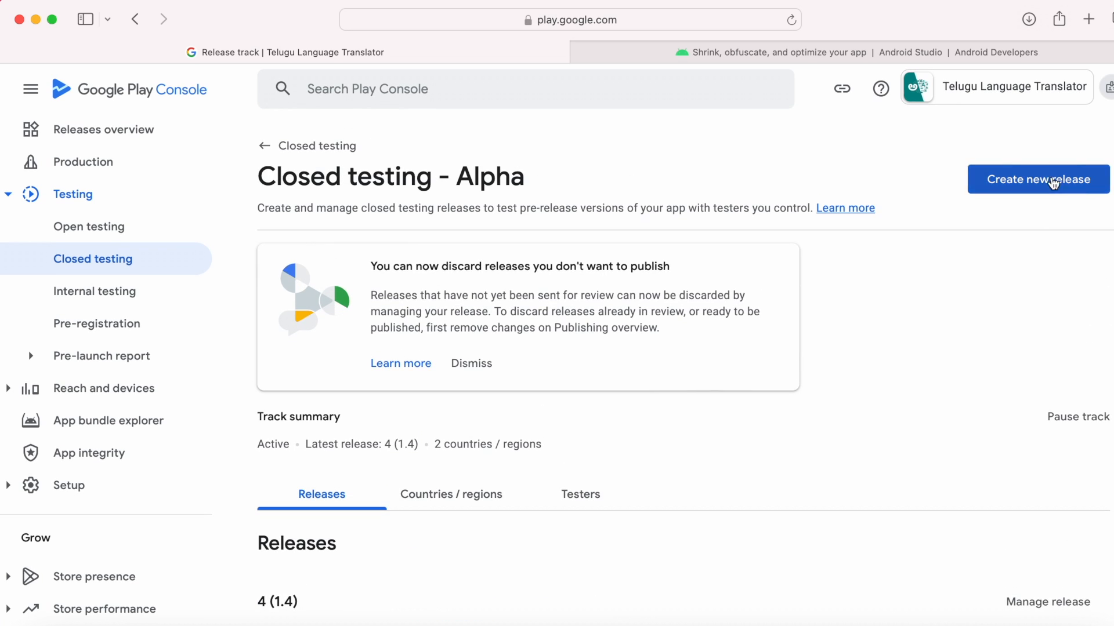
- Create a new closed testing release with Translator-v5-release.aab and verify its downloads list native debug symbols (4.75 KB)
click(1037, 179)
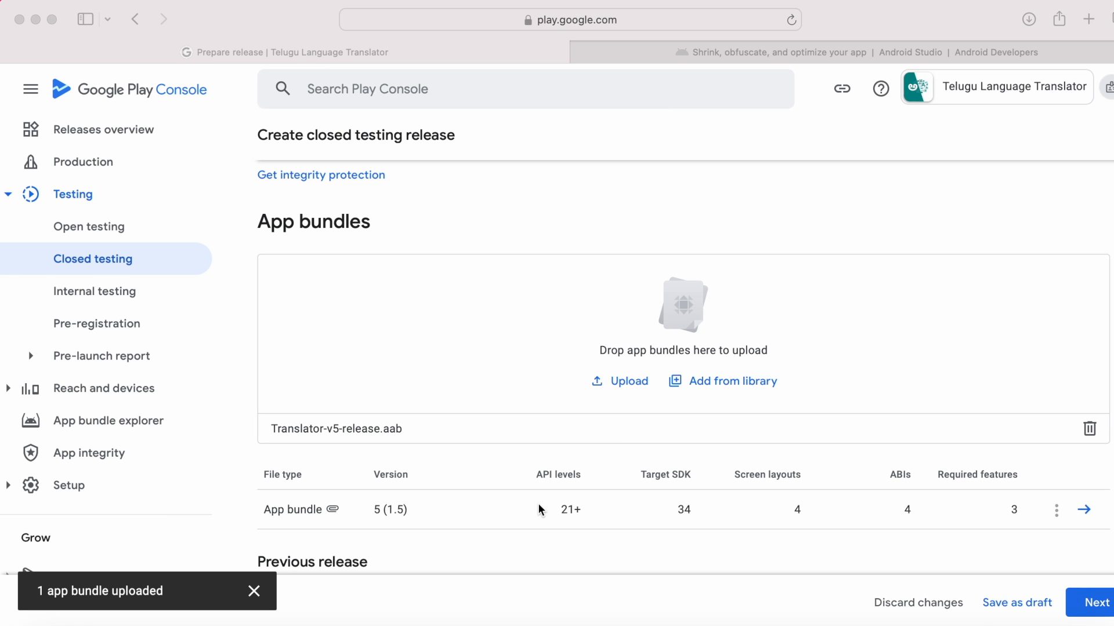
mouse_move(1089, 517)
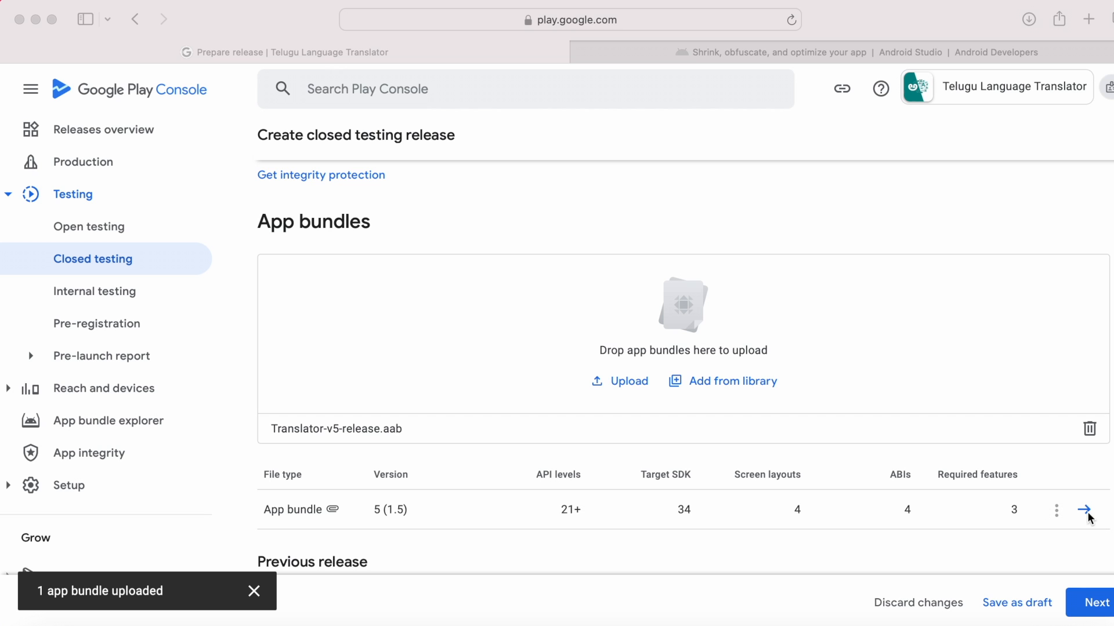
click(1089, 510)
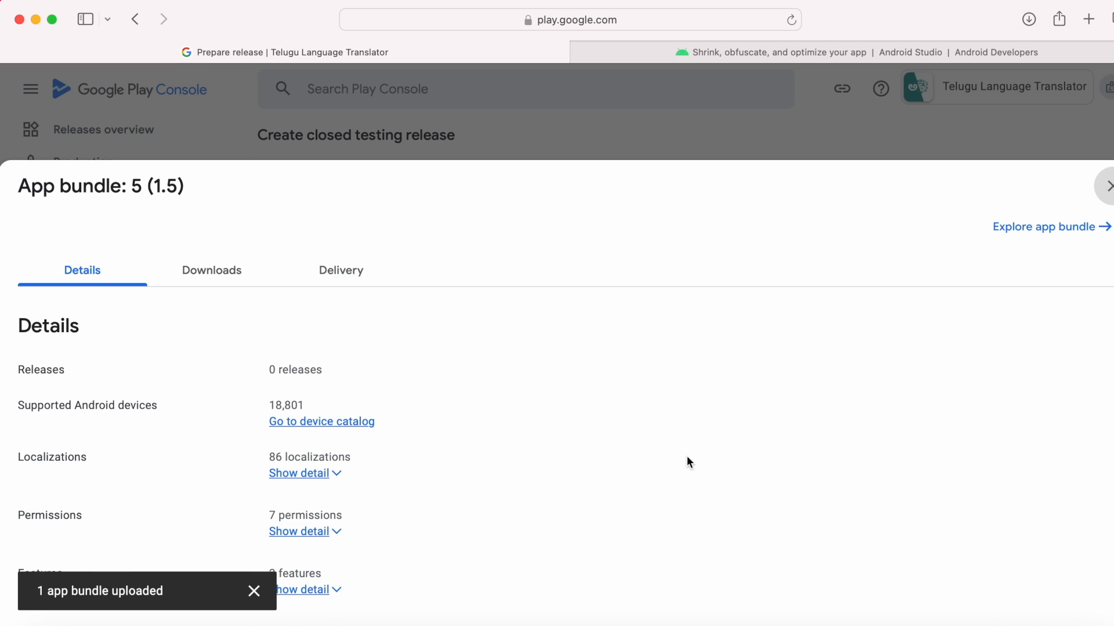
click(211, 270)
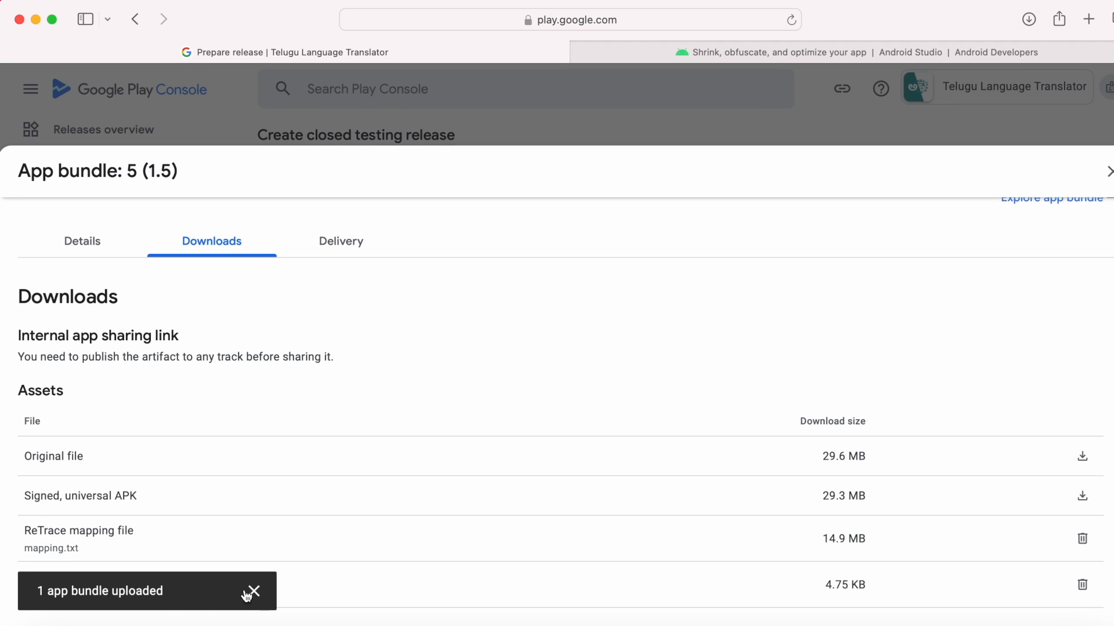
click(252, 591)
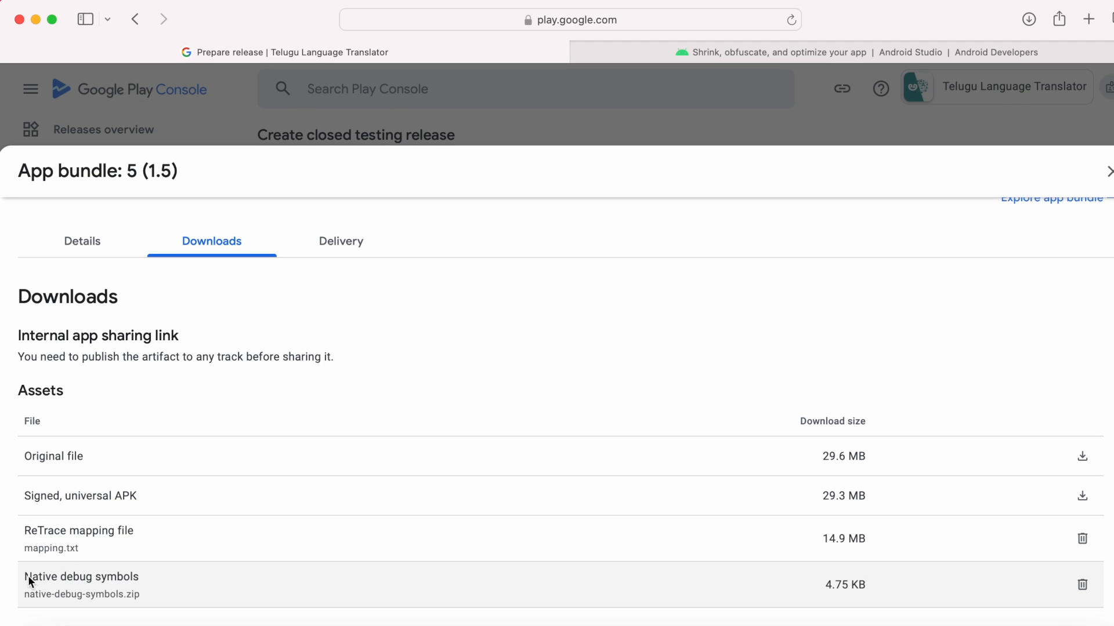
double_click(81, 576)
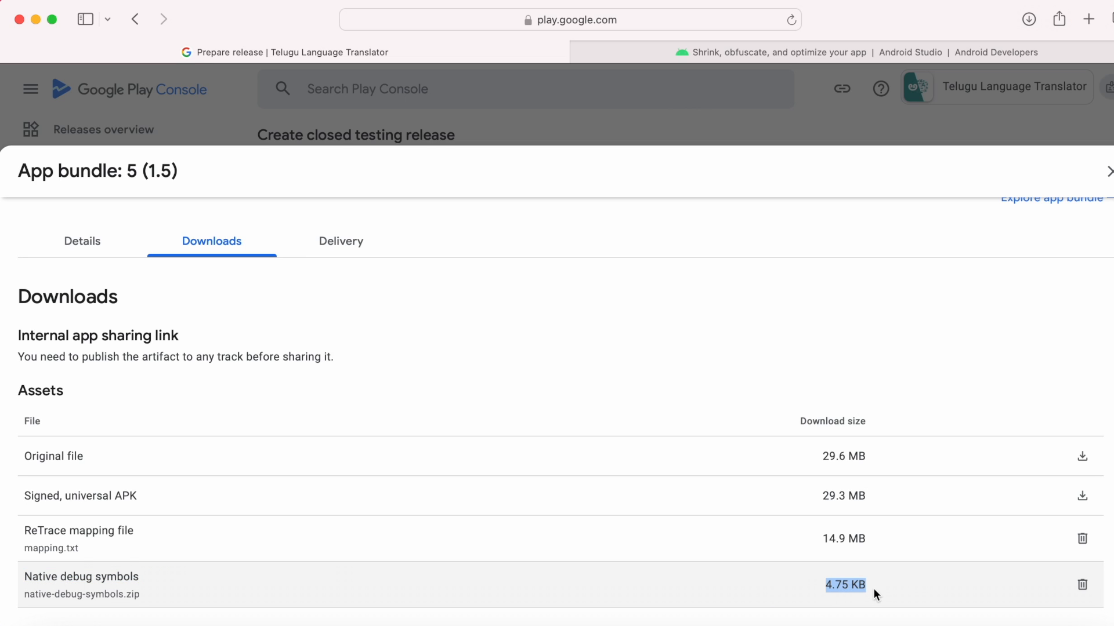
mouse_move(278, 526)
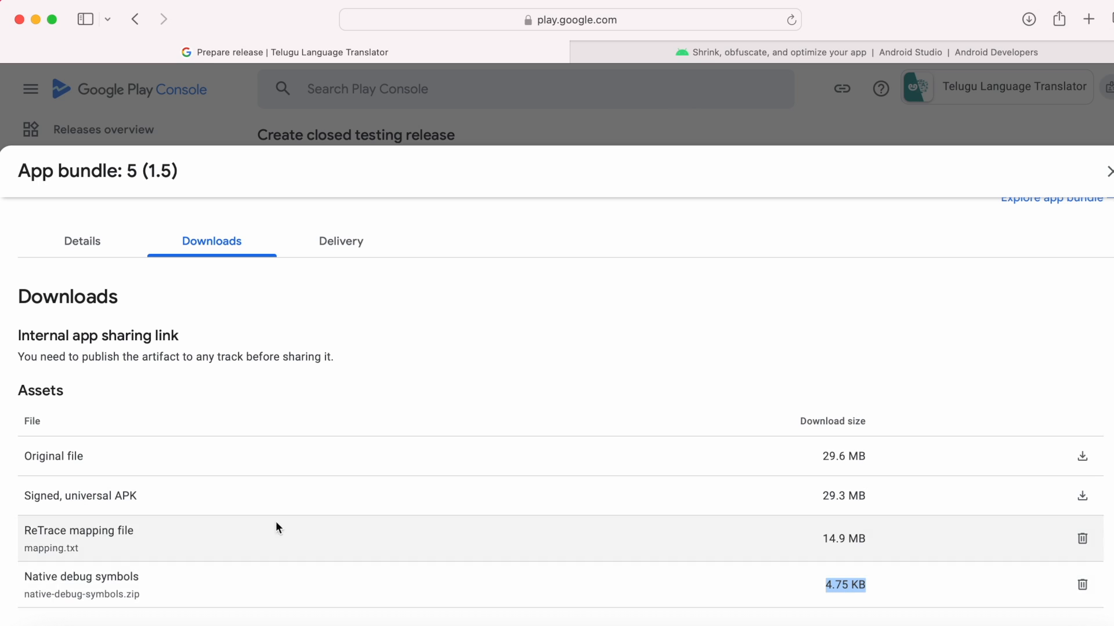
mouse_move(174, 589)
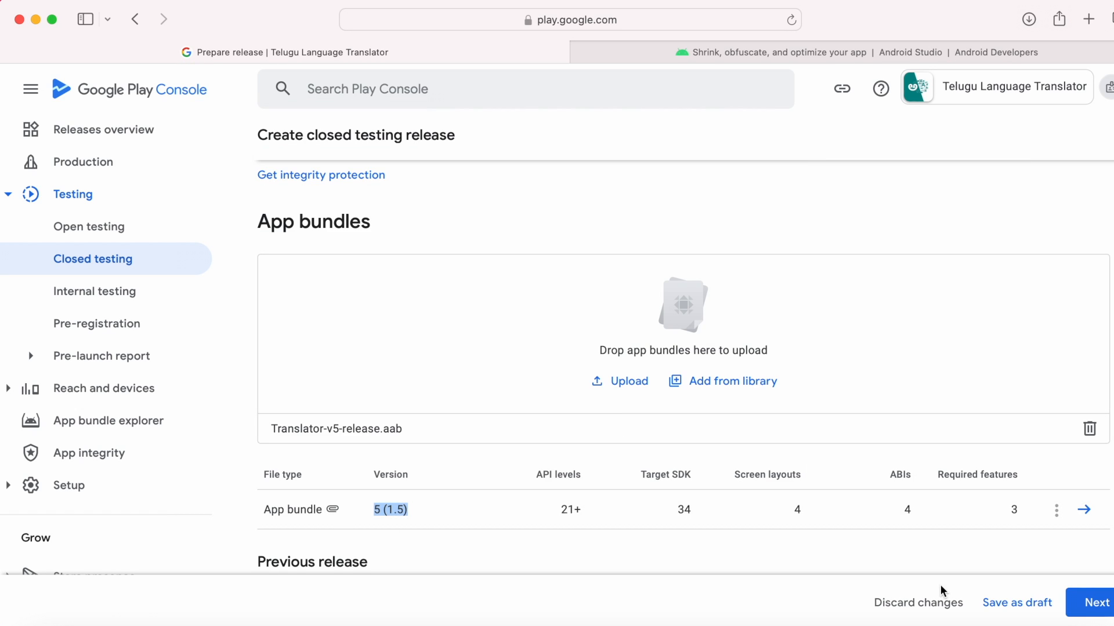
- Advance the bundle 5 (1.5) closed testing release to Preview and confirm with Next
click(1096, 602)
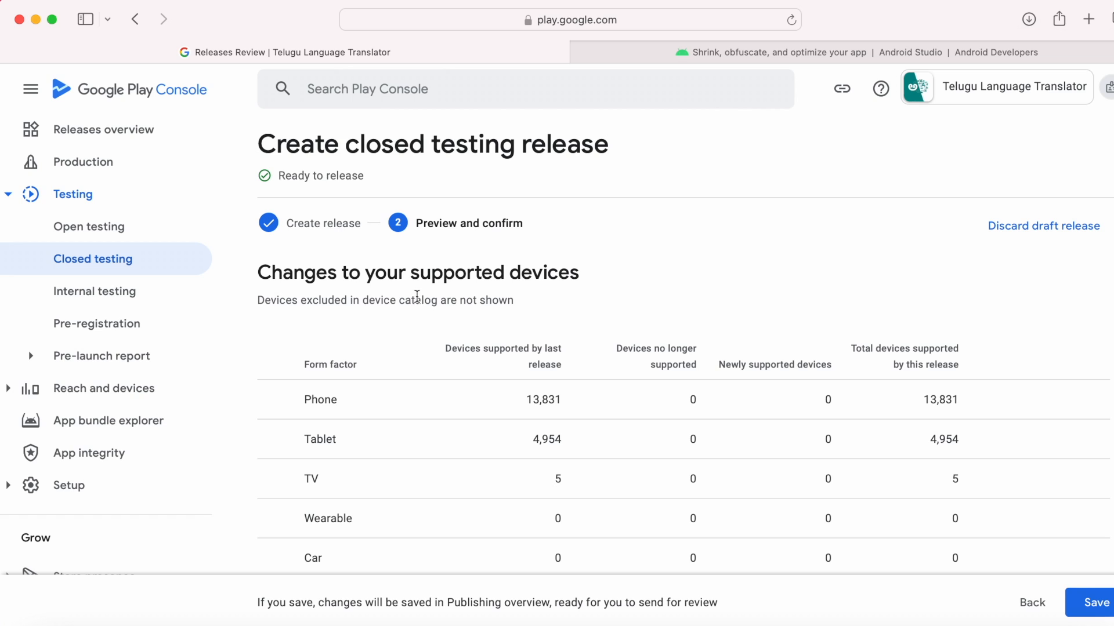
mouse_move(353, 302)
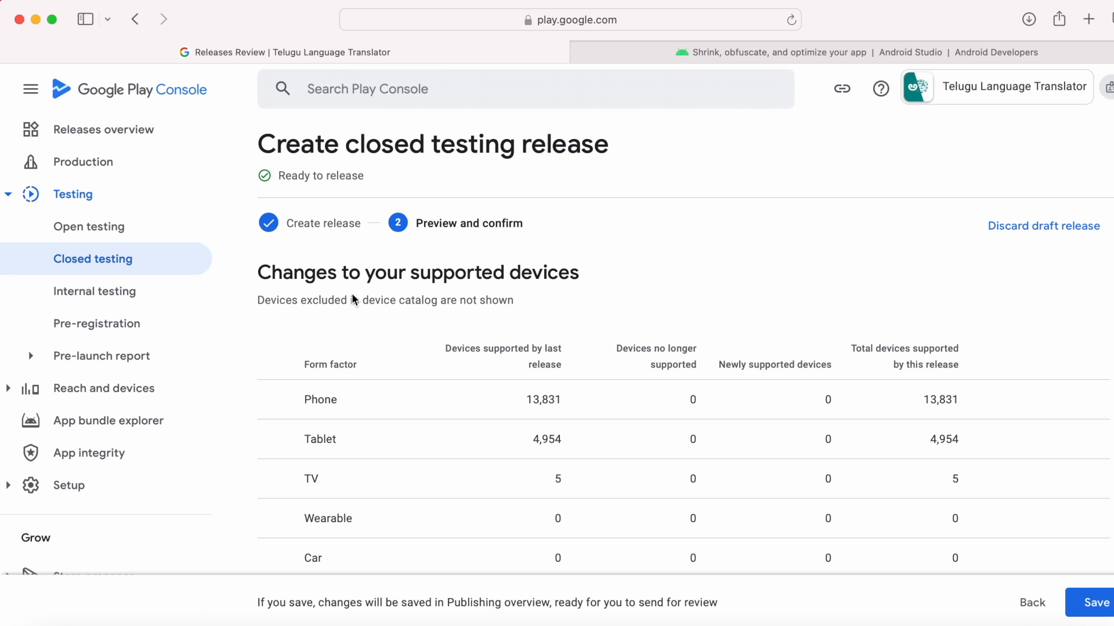